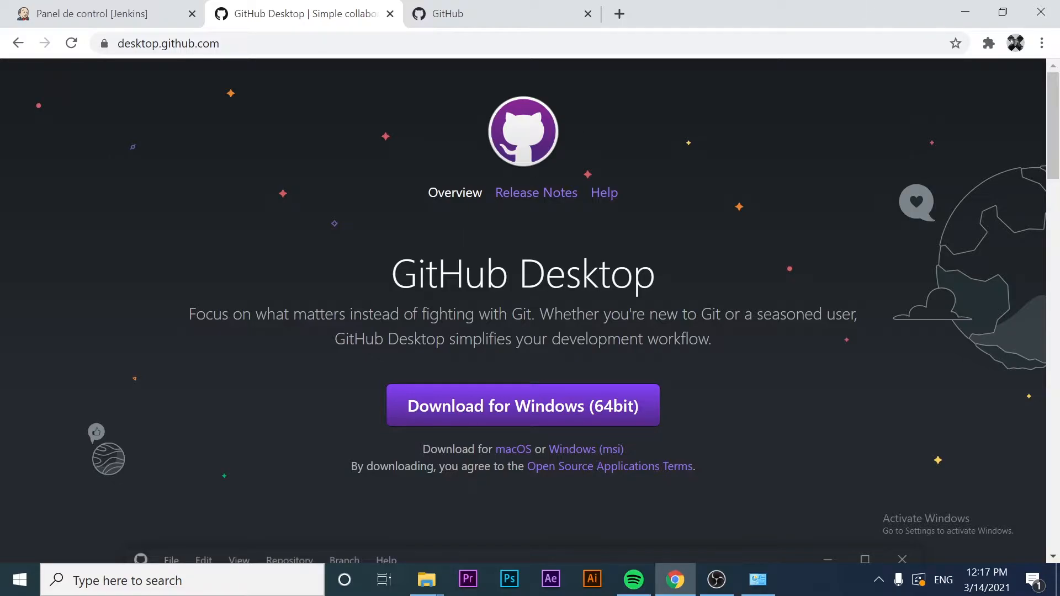
# From the official GitHub Desktop site, download GitHubDesktopSetup.exe for 64-bit Windows and run it
pyautogui.click(167, 43)
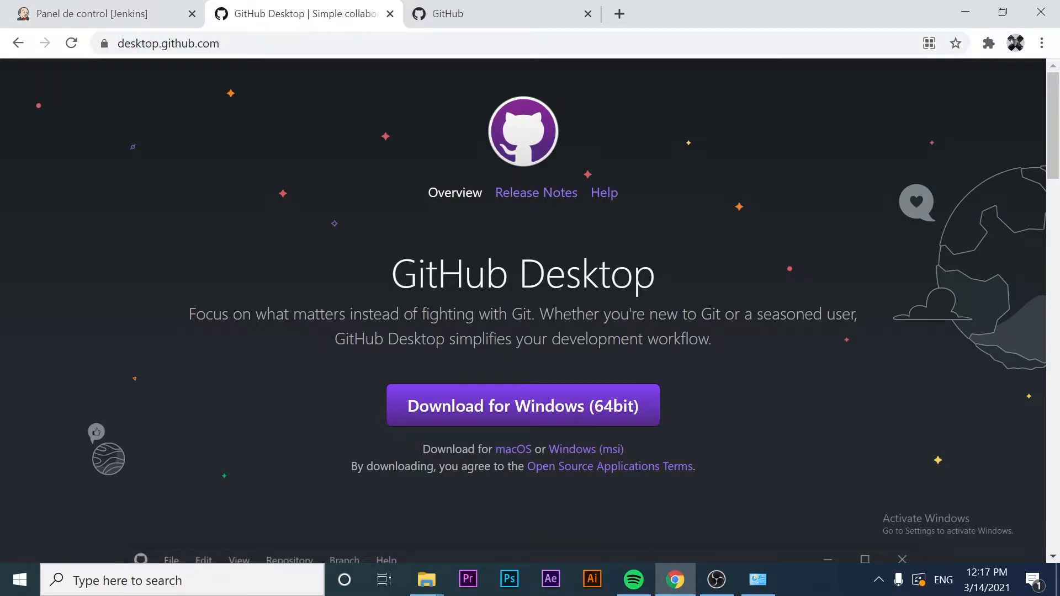
pyautogui.moveTo(482, 368)
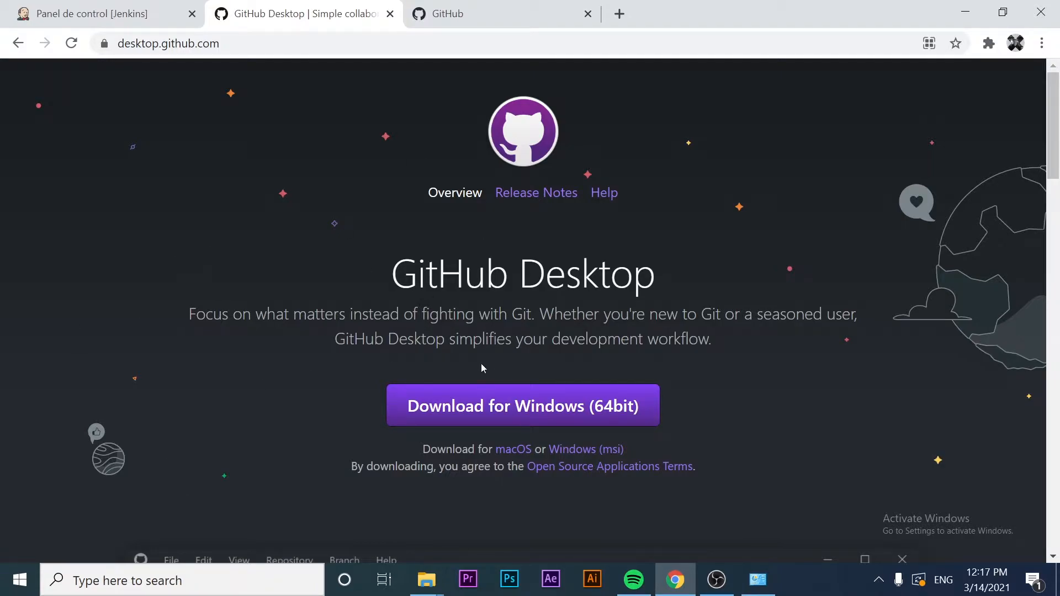
pyautogui.moveTo(464, 508)
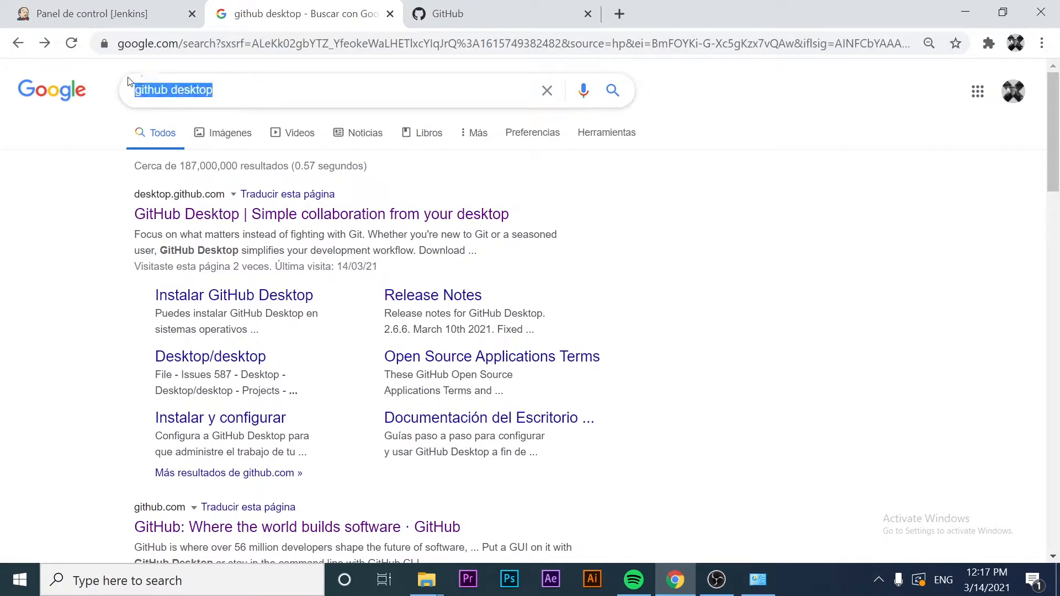
pyautogui.moveTo(273, 220)
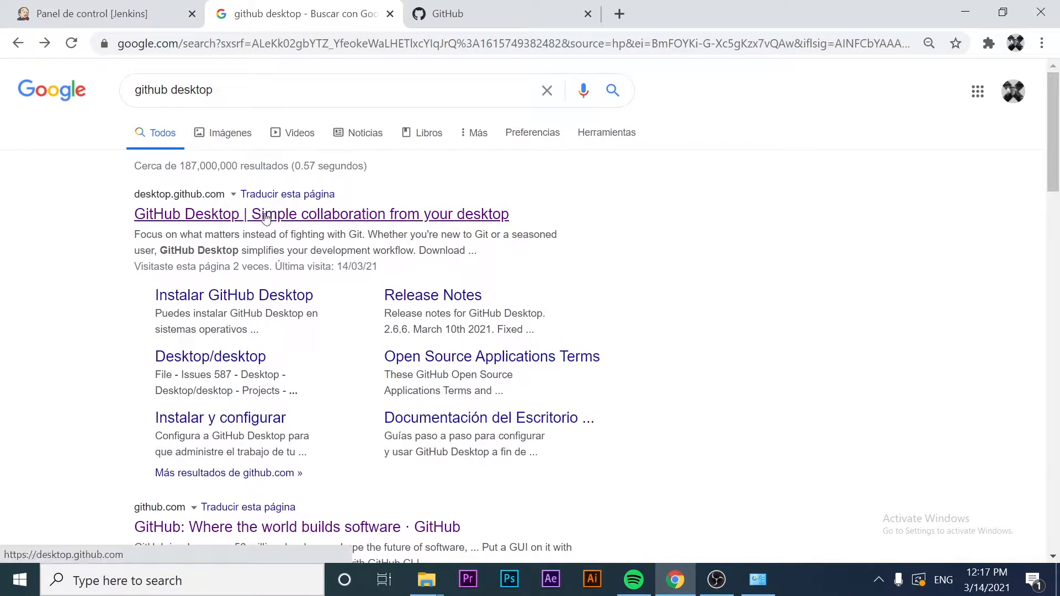
pyautogui.click(321, 213)
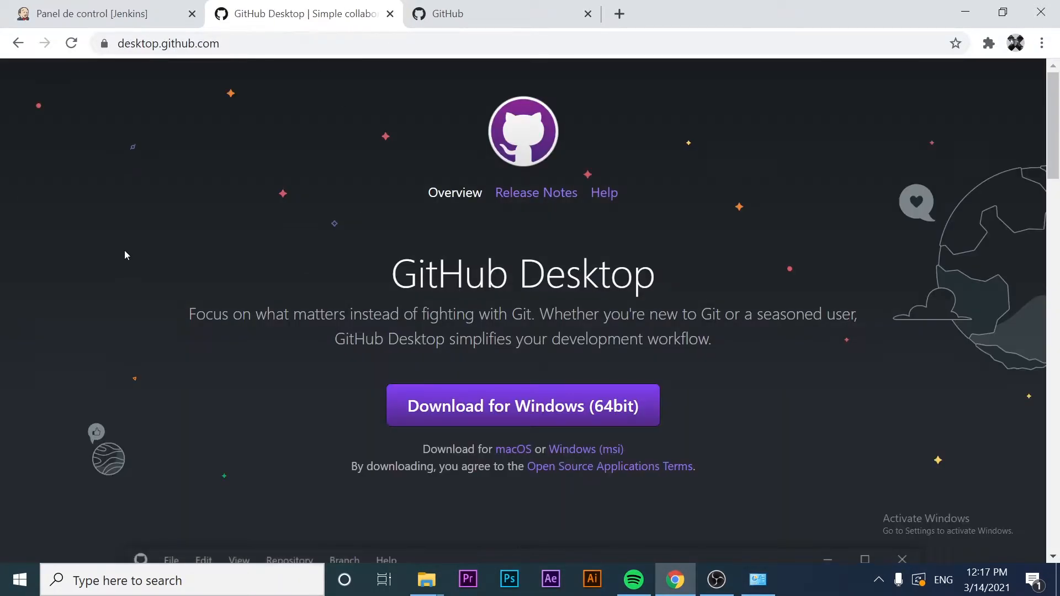
pyautogui.moveTo(953, 369)
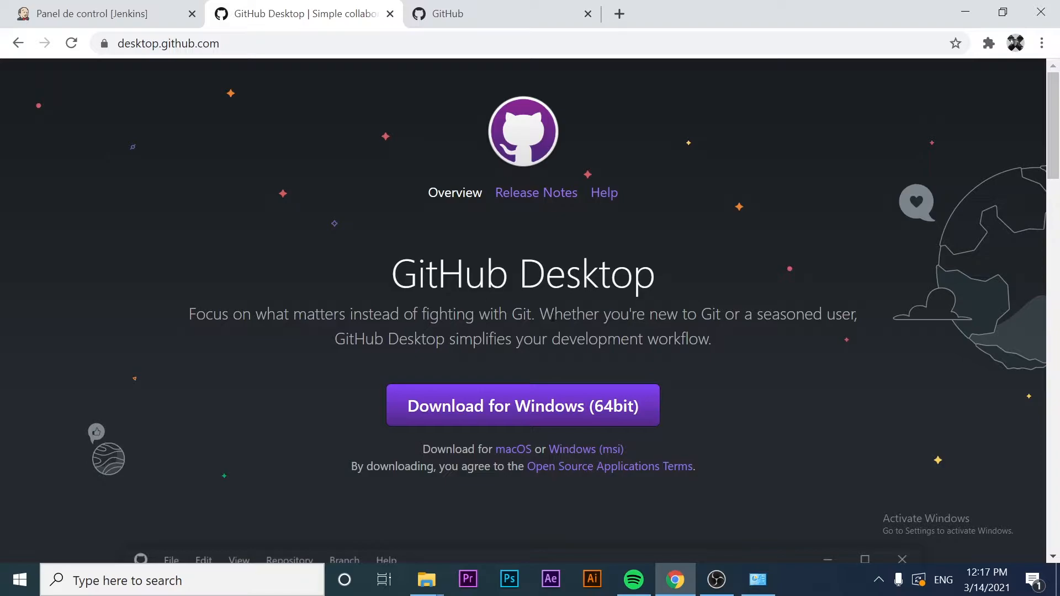
pyautogui.moveTo(437, 330)
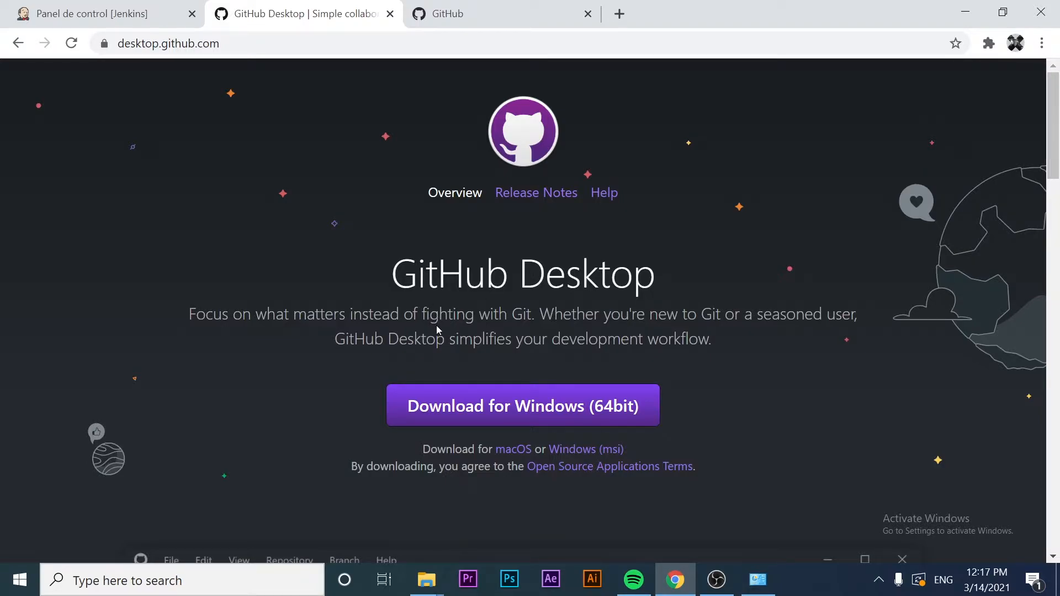
pyautogui.moveTo(523, 405)
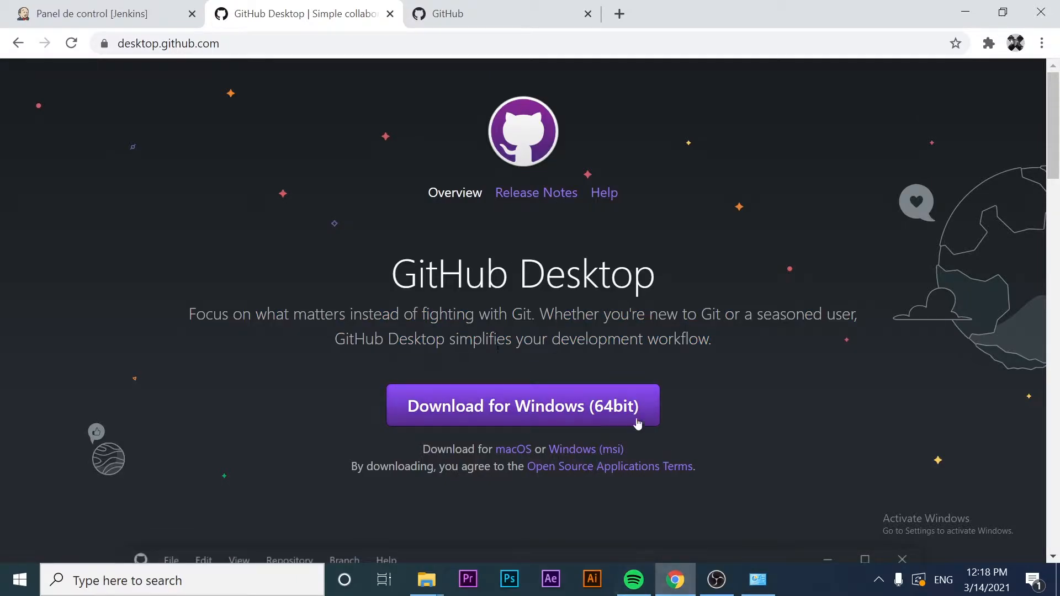
pyautogui.click(521, 406)
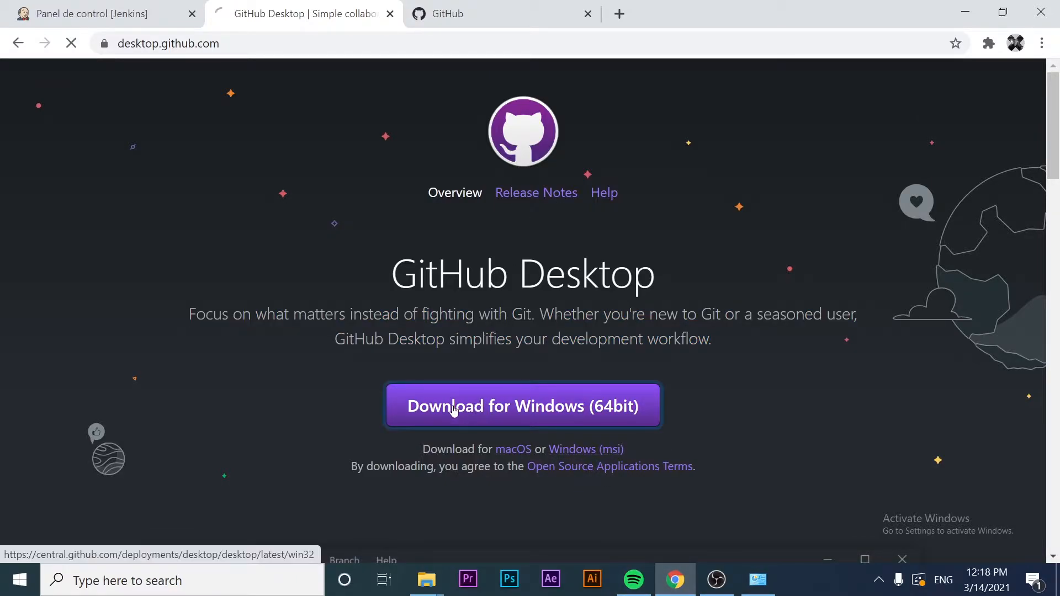
pyautogui.click(522, 405)
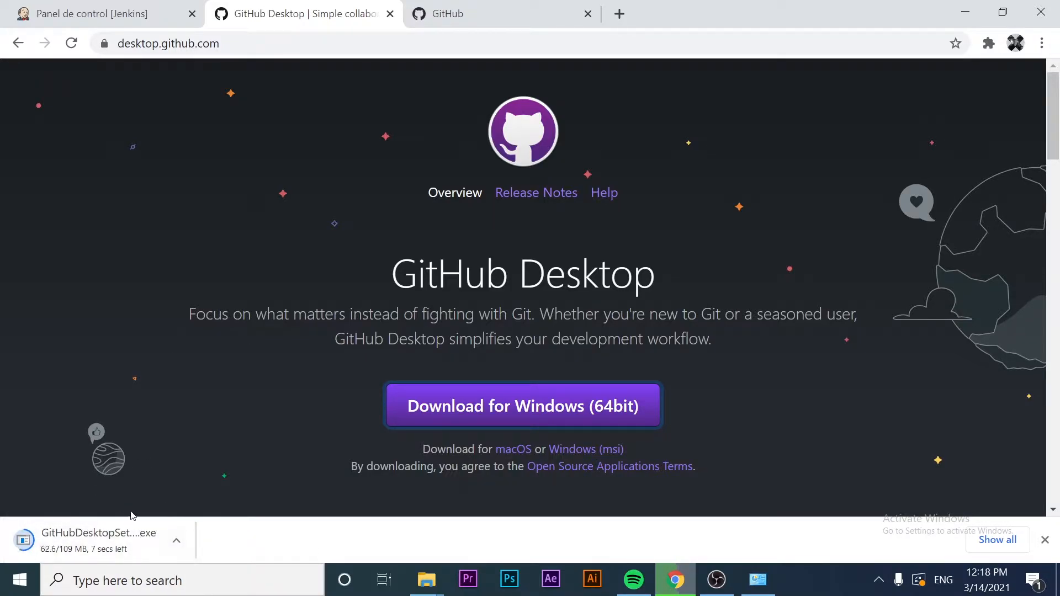
pyautogui.moveTo(178, 433)
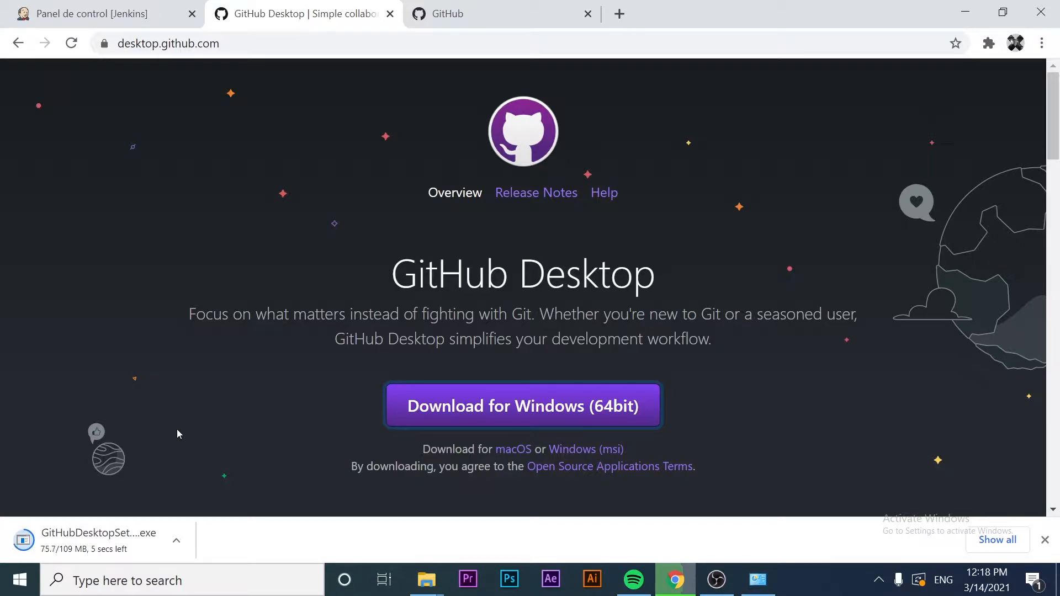
pyautogui.moveTo(208, 407)
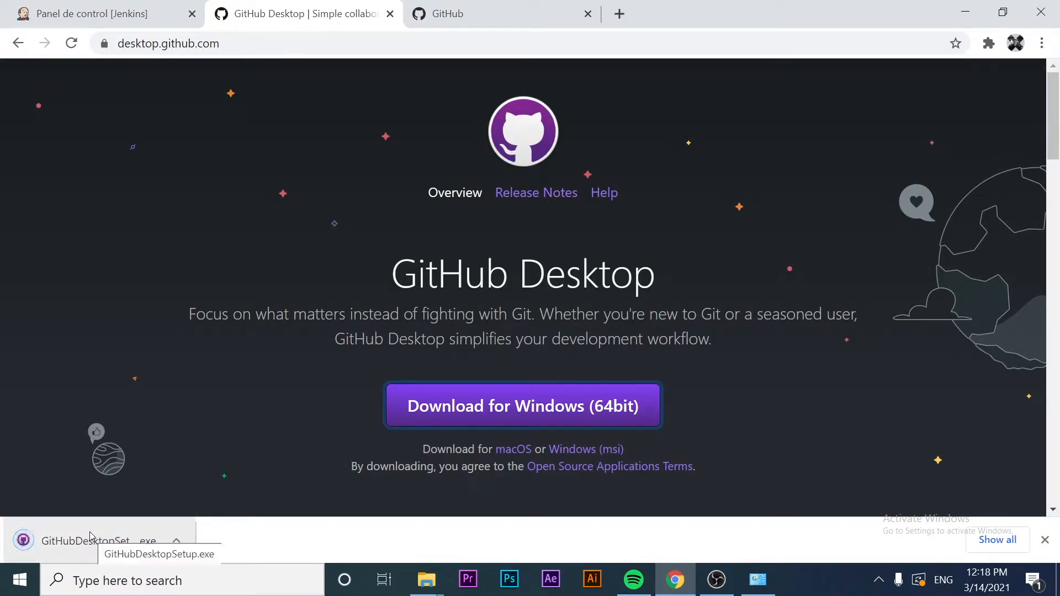
pyautogui.click(85, 540)
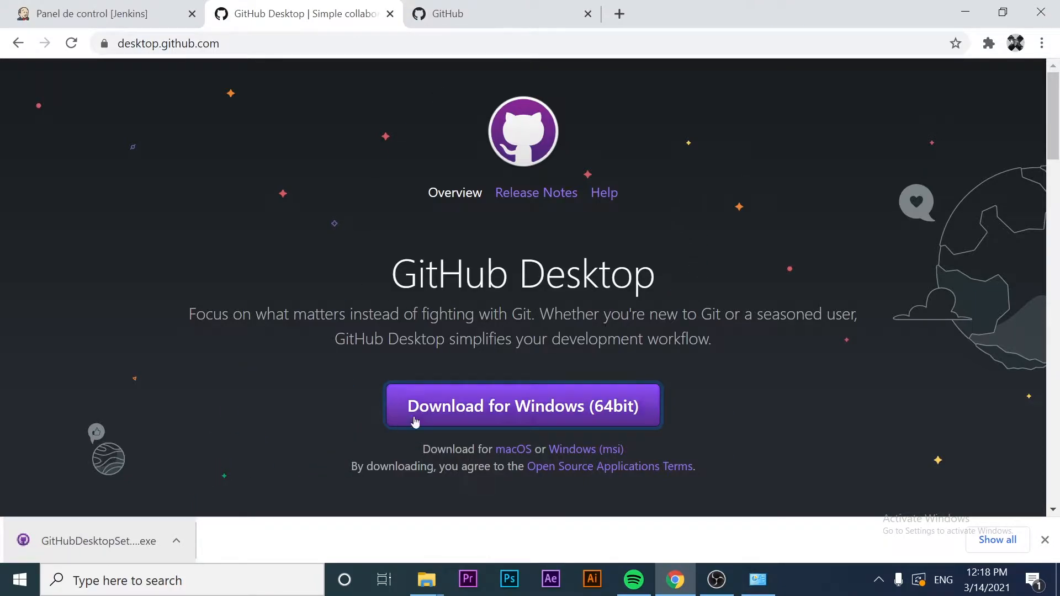
# Let the installer run until the 'Welcome to GitHub Desktop' screen appears
pyautogui.click(522, 406)
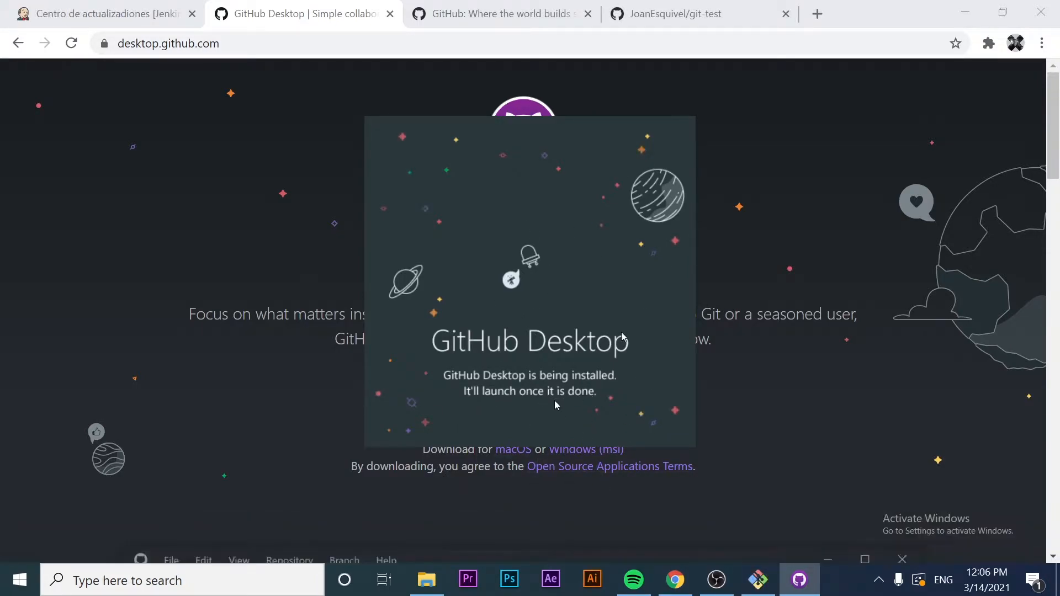
pyautogui.moveTo(624, 390)
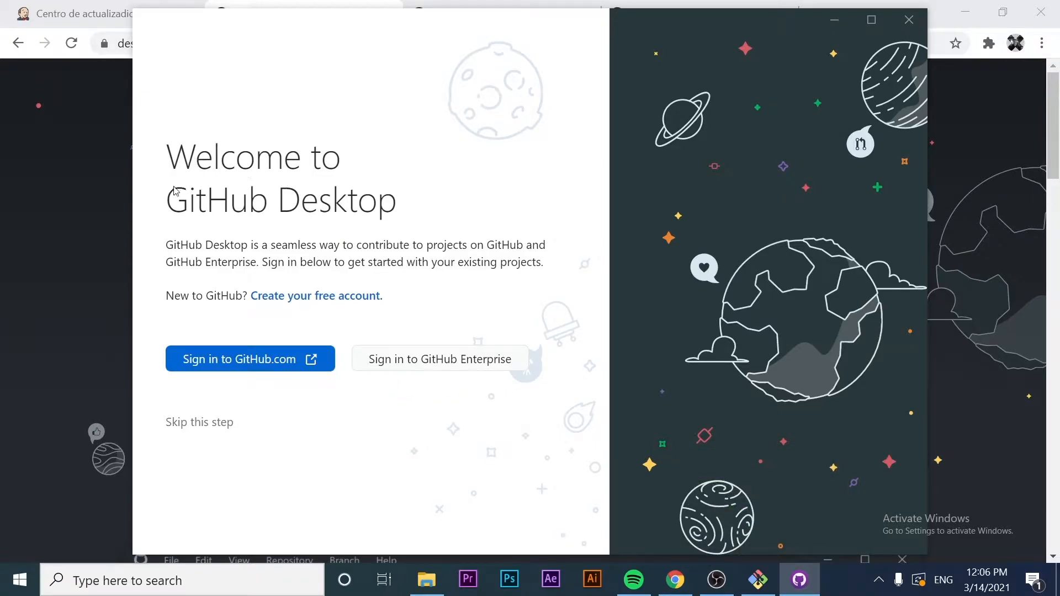
pyautogui.moveTo(403, 206)
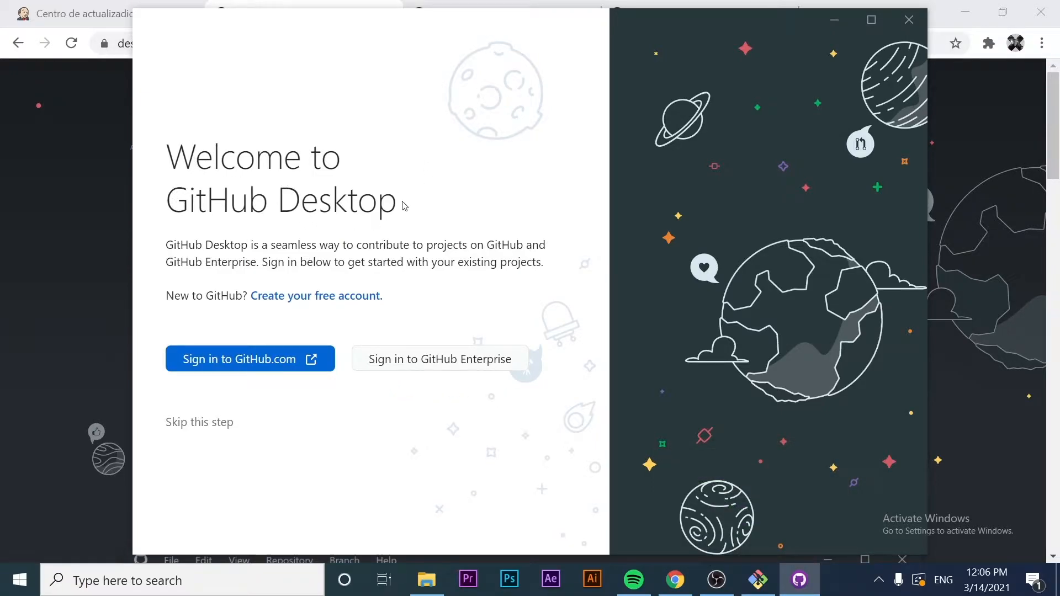
pyautogui.moveTo(291, 284)
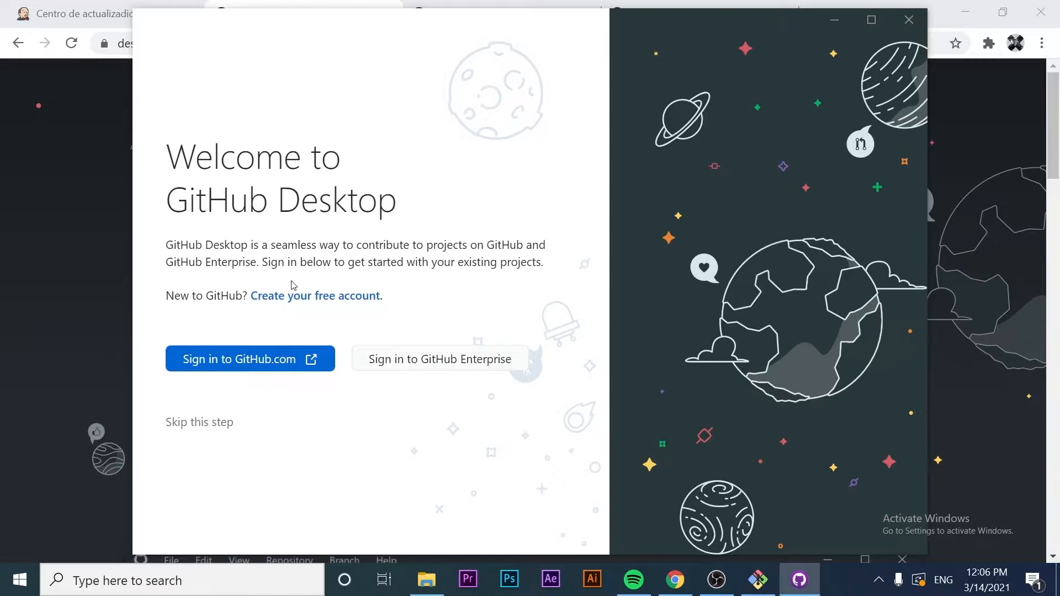
pyautogui.moveTo(284, 303)
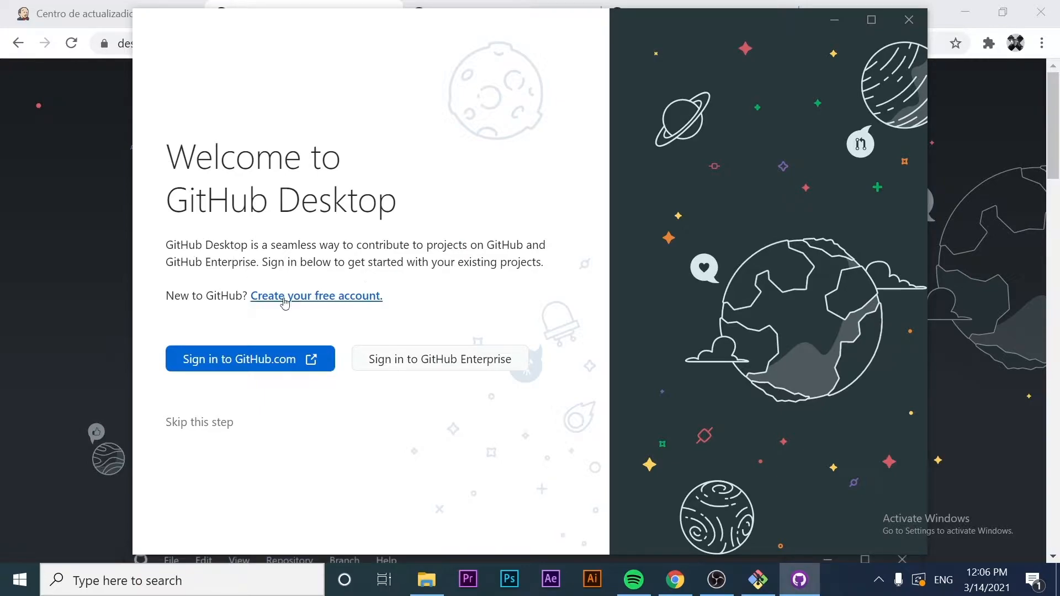
pyautogui.moveTo(344, 302)
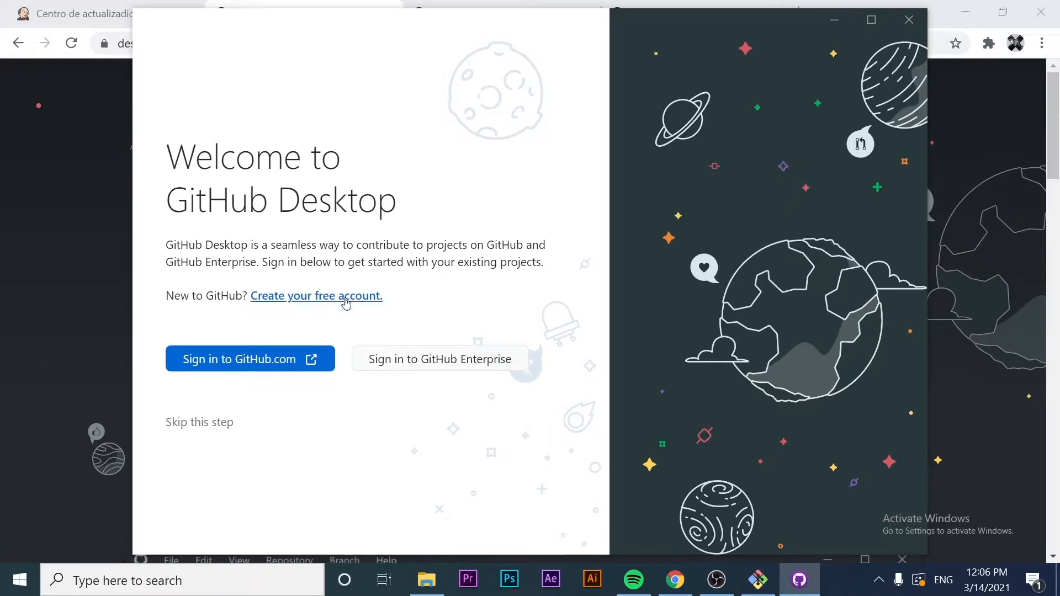
pyautogui.moveTo(325, 300)
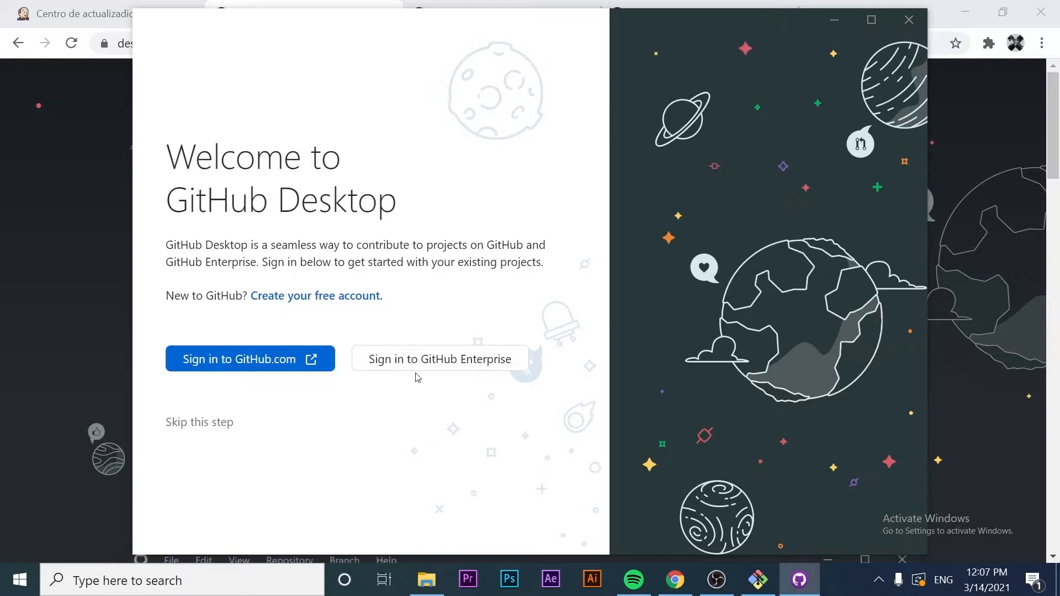
pyautogui.moveTo(237, 411)
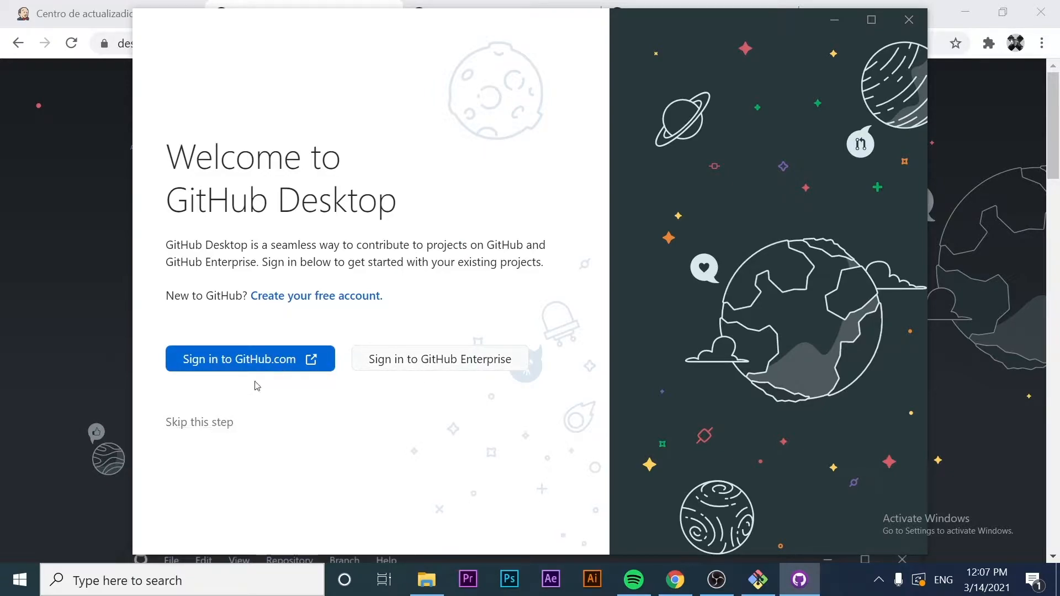
pyautogui.moveTo(250, 359)
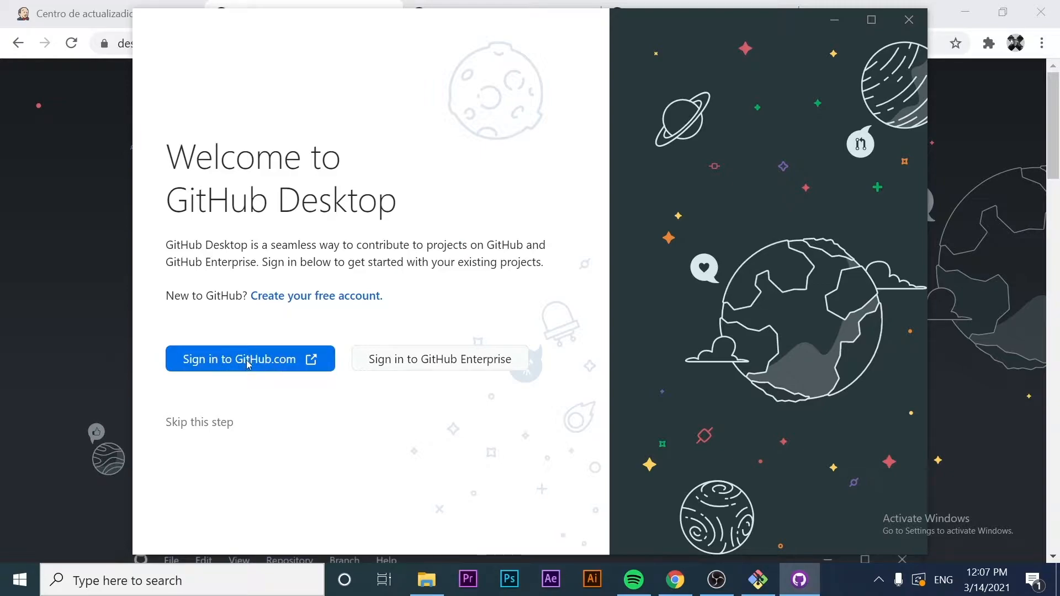
# Sign in to GitHub.com from GitHub Desktop, reaching the Authorize application page in Chrome
pyautogui.click(250, 359)
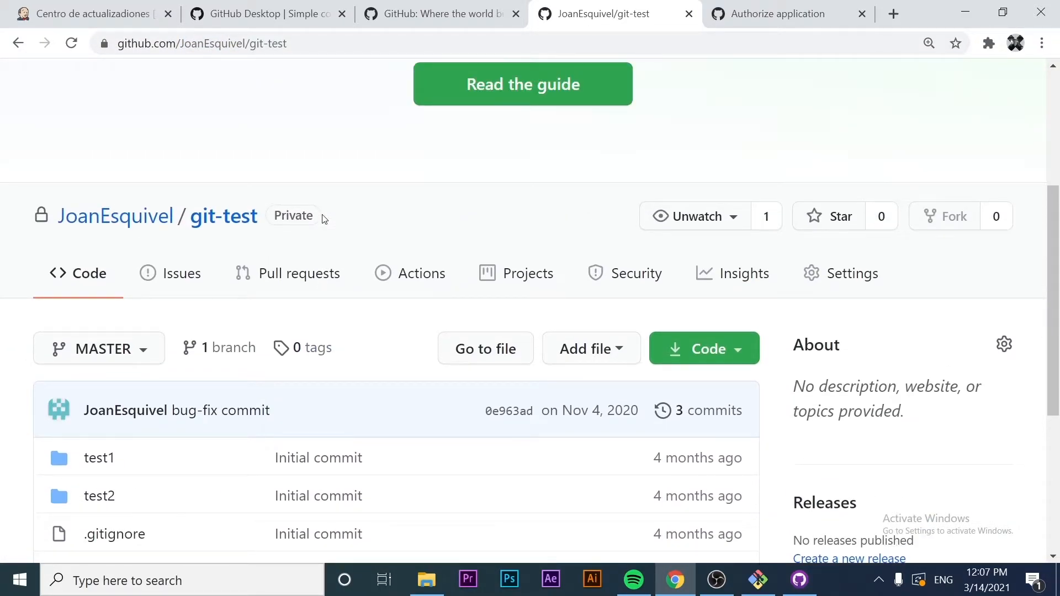
pyautogui.moveTo(328, 217)
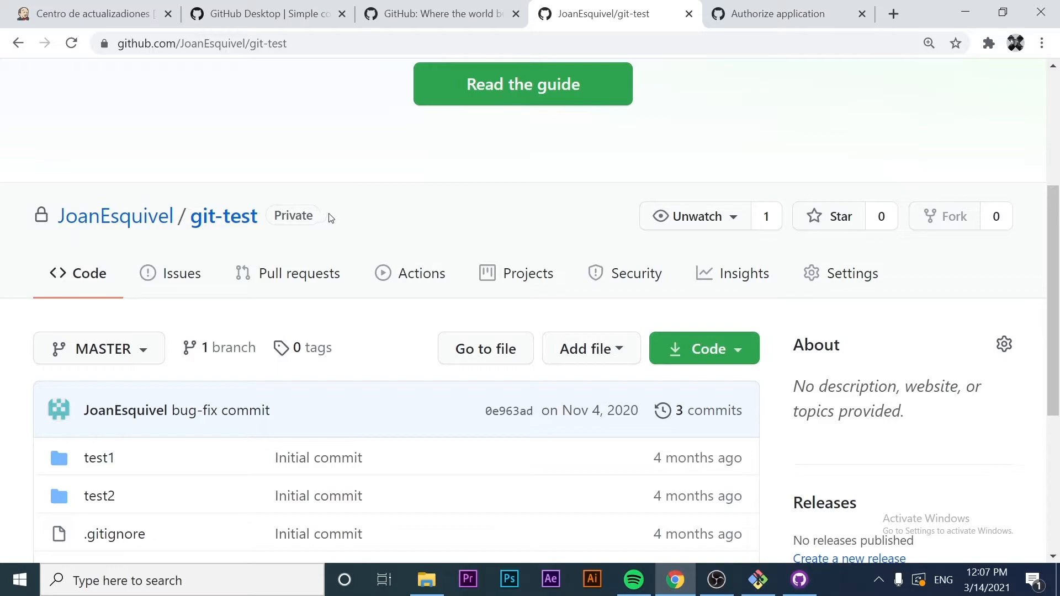
pyautogui.scroll(-3)
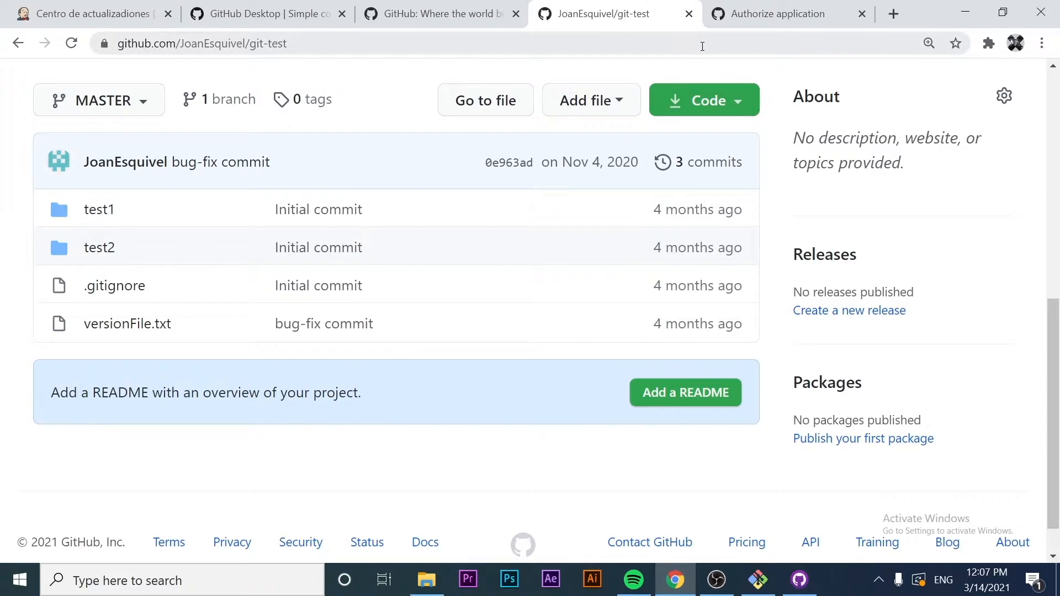
pyautogui.click(777, 14)
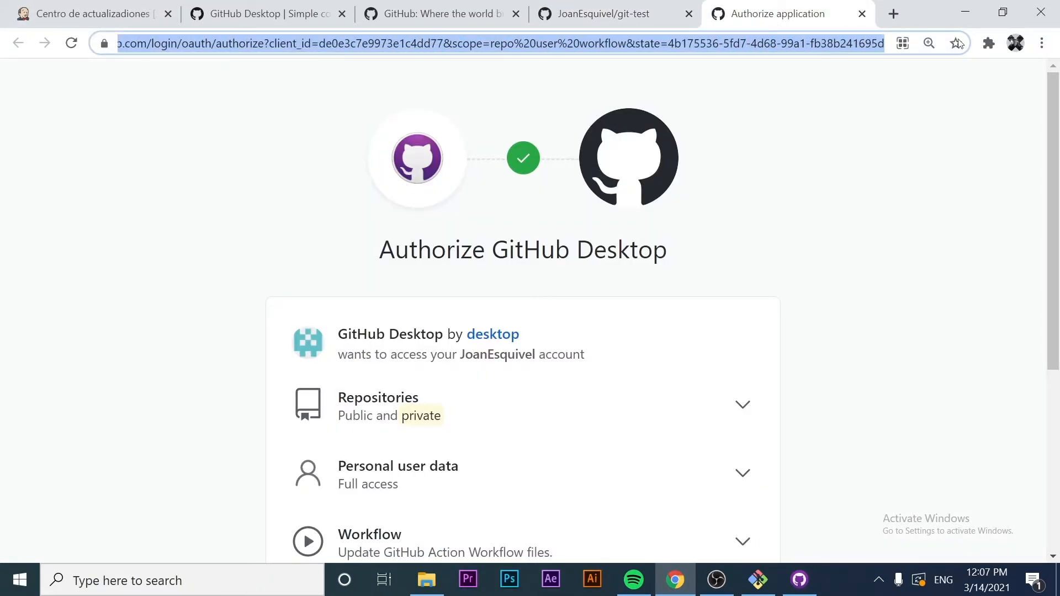
# Authorize GitHub Desktop's full access to the account and let the browser reopen the app
pyautogui.scroll(-3)
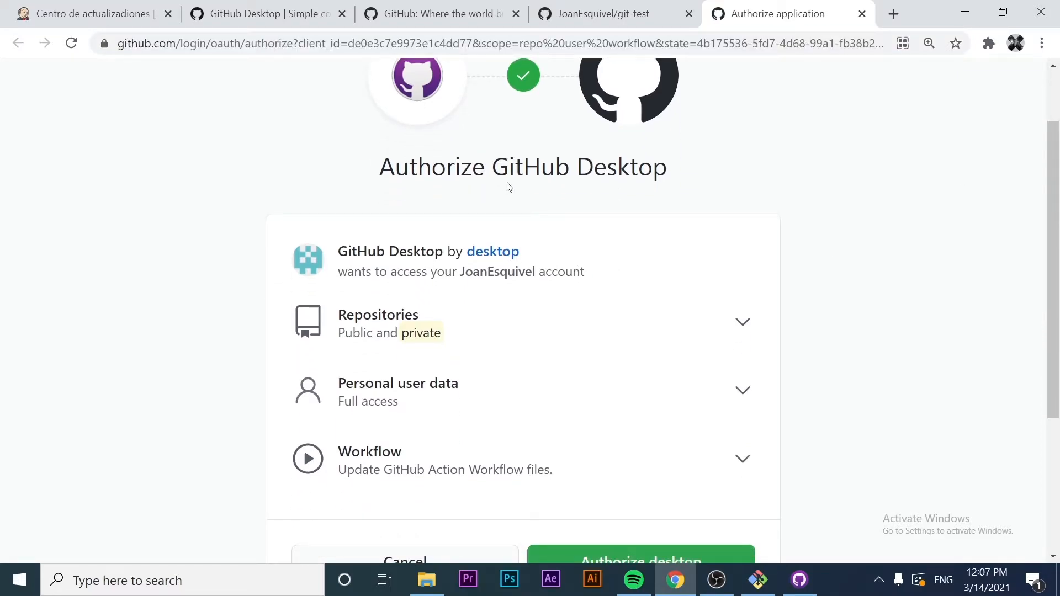
pyautogui.doubleClick(618, 167)
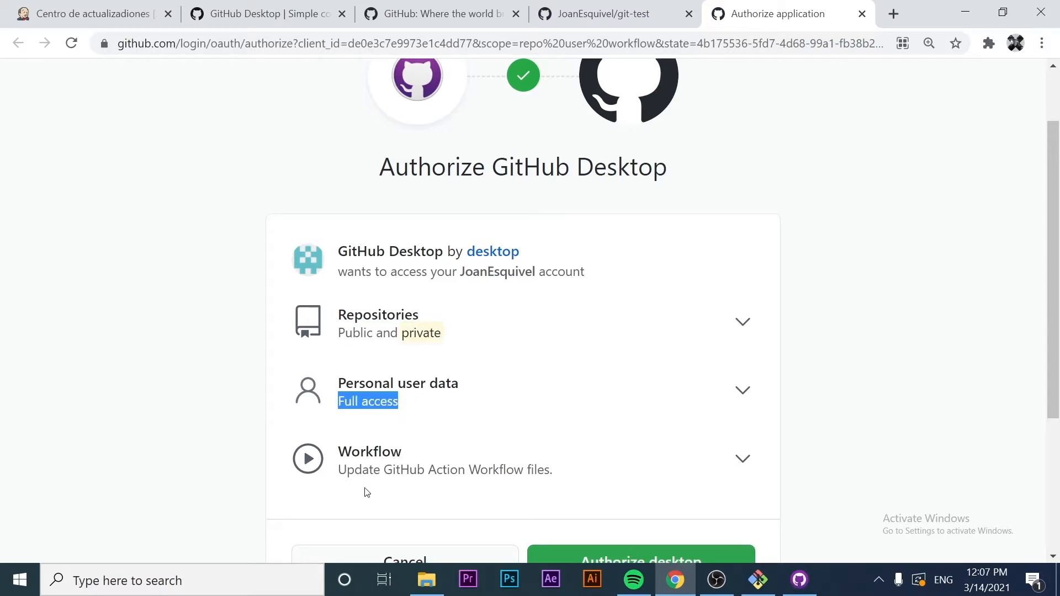
pyautogui.moveTo(480, 480)
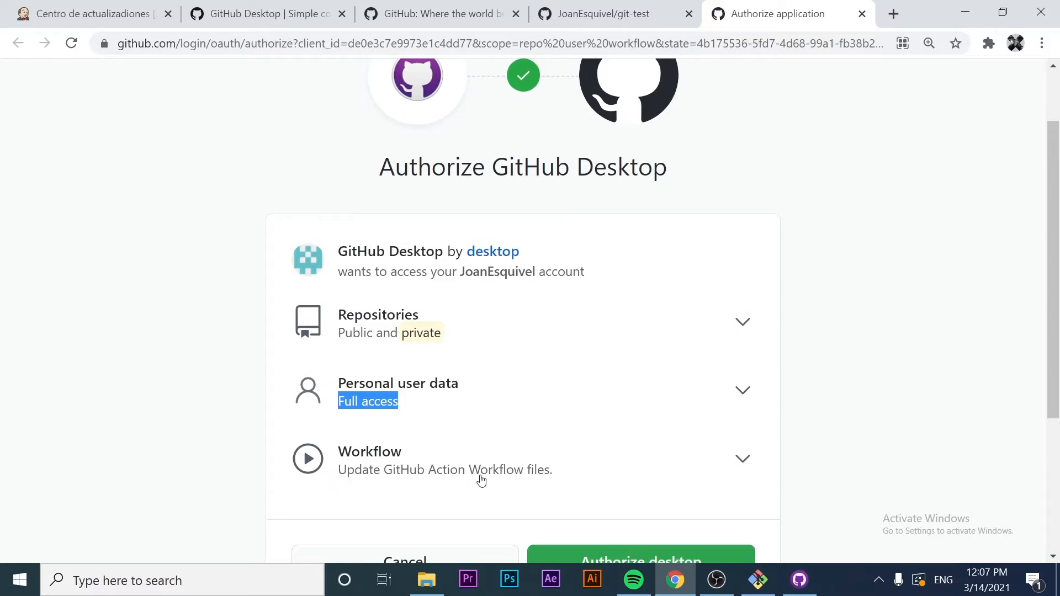
pyautogui.scroll(-3)
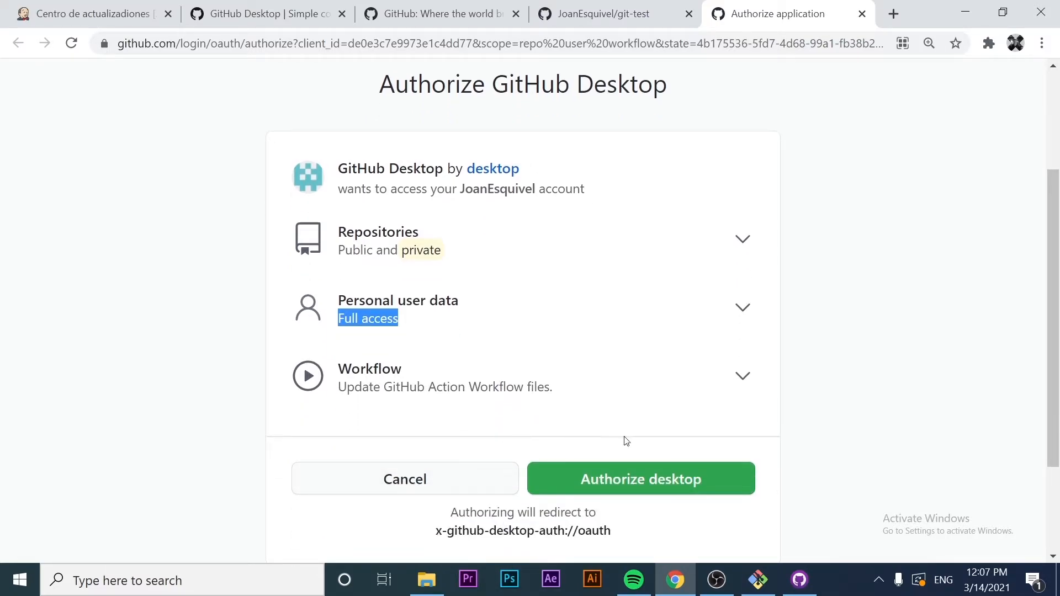
pyautogui.scroll(-3)
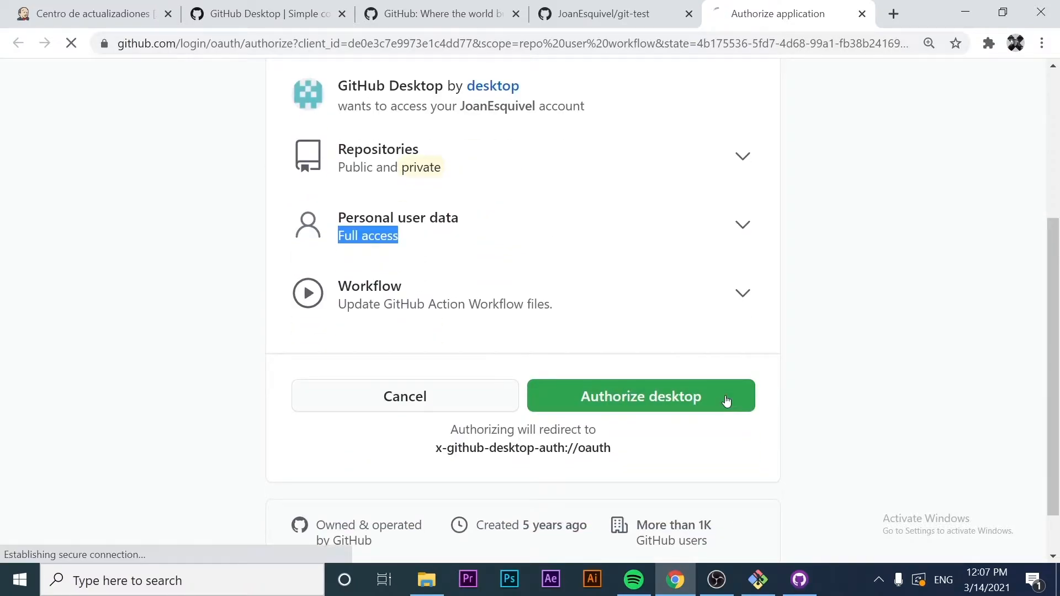
pyautogui.click(640, 396)
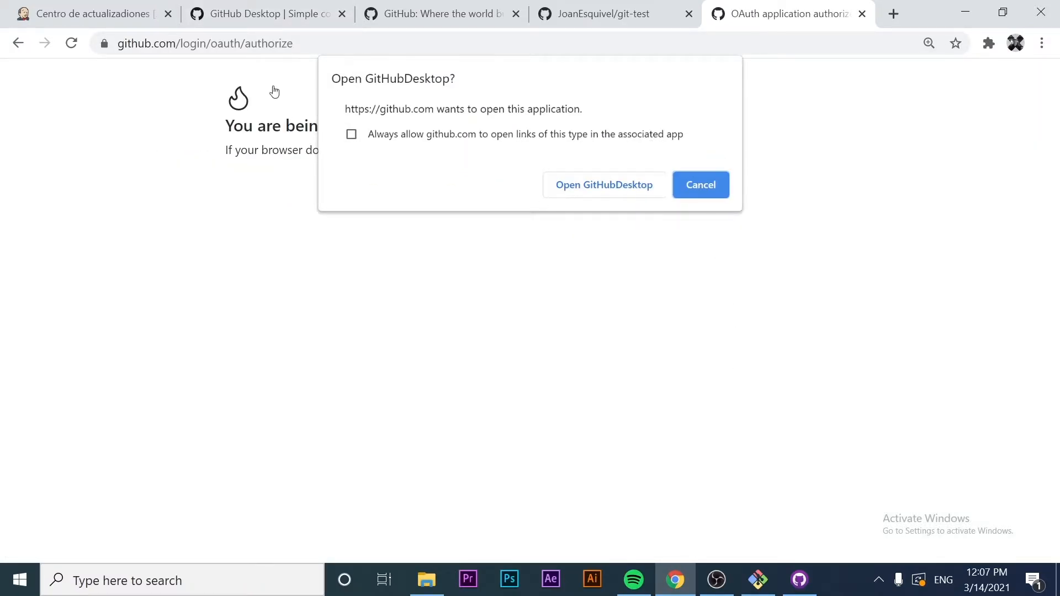
pyautogui.moveTo(538, 174)
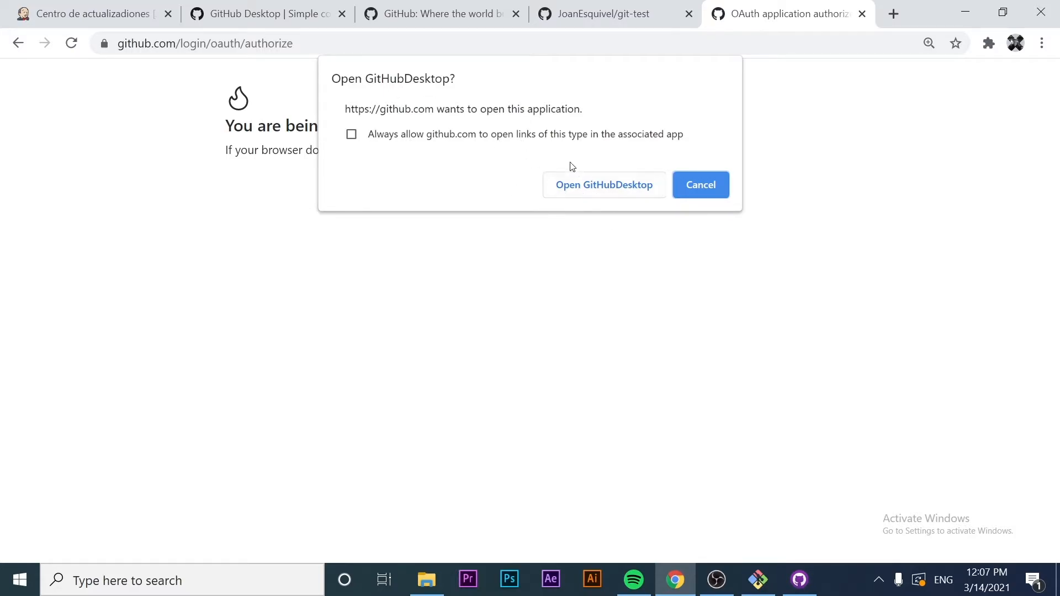
pyautogui.click(603, 184)
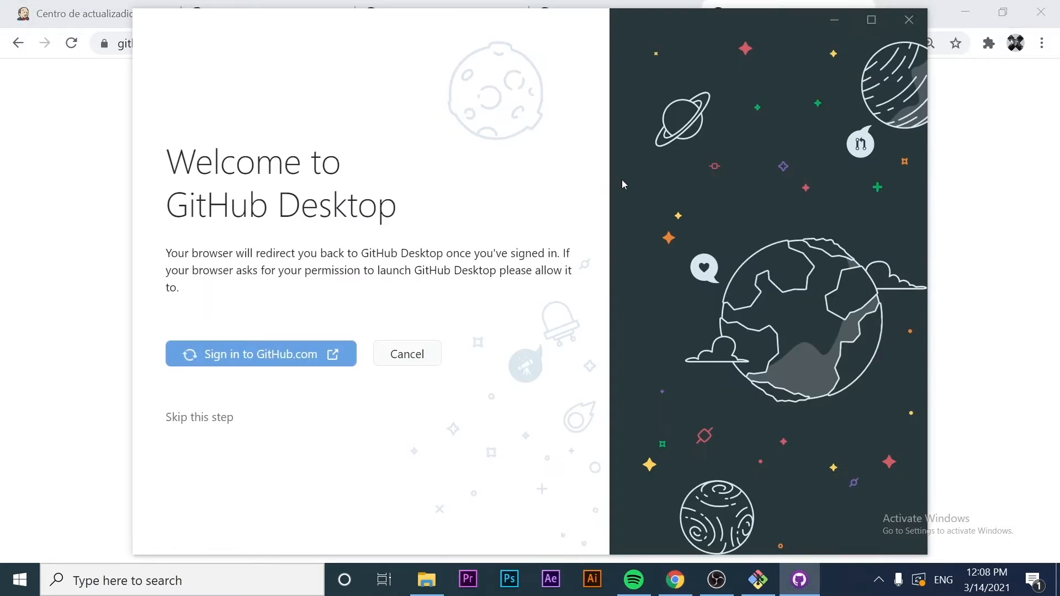
# Keep the GitHub account name and email as the Git commit identity and continue setup
pyautogui.click(261, 354)
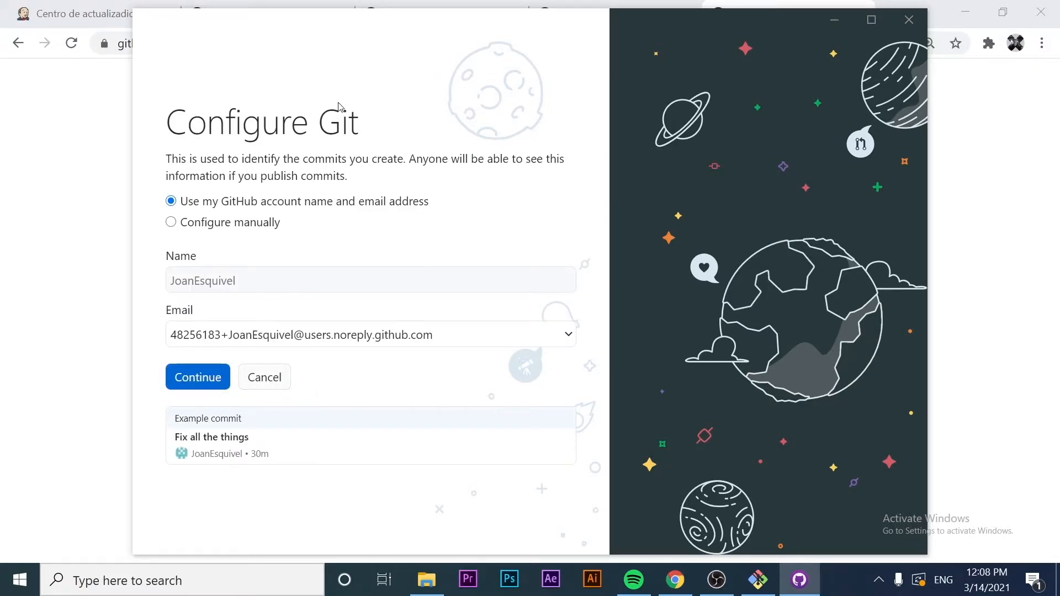
pyautogui.moveTo(743, 113)
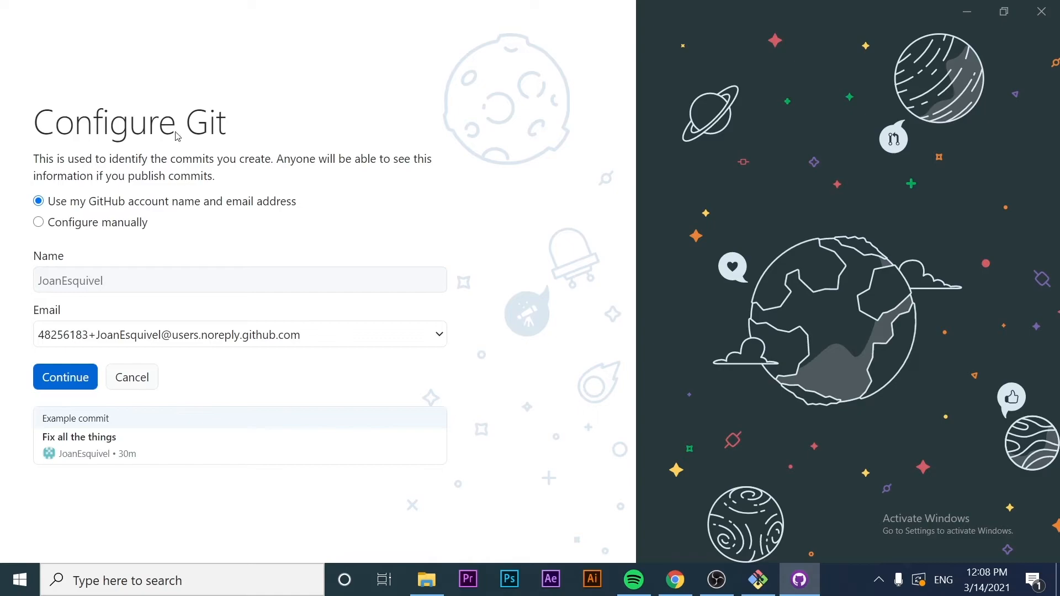
pyautogui.moveTo(210, 116)
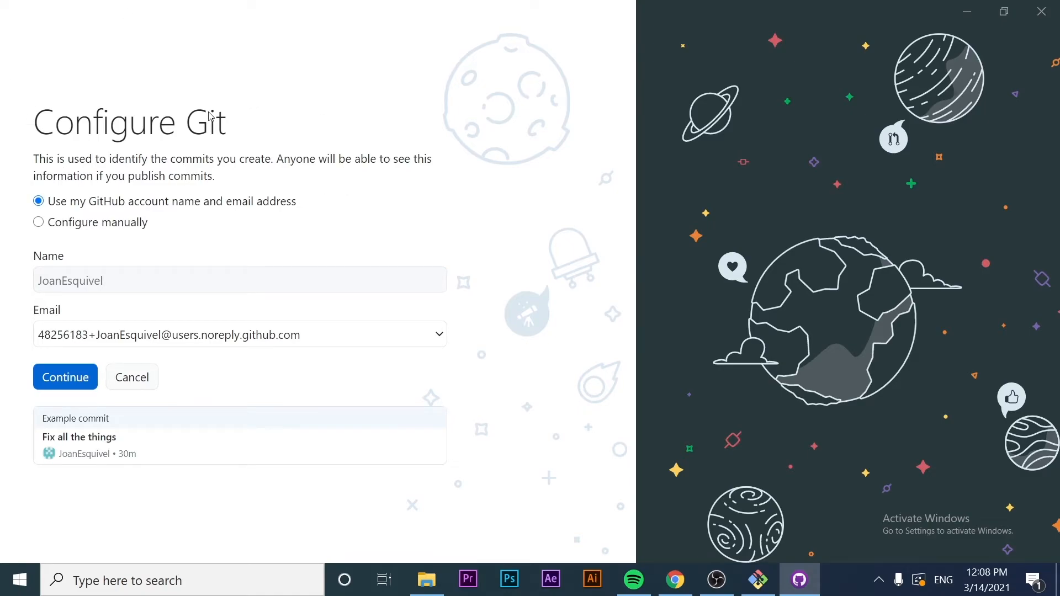
pyautogui.moveTo(144, 168)
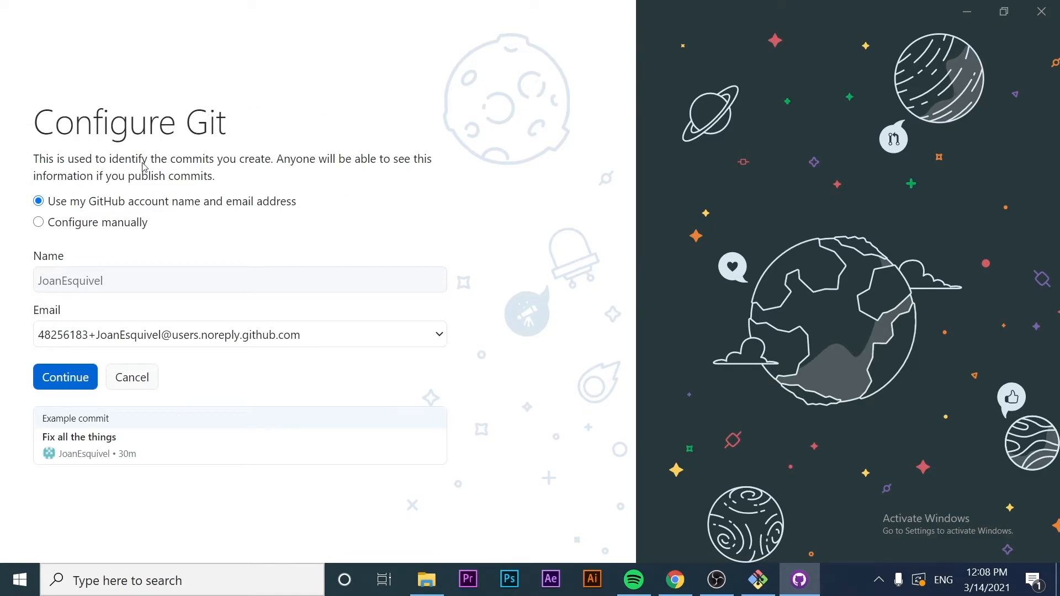
pyautogui.moveTo(156, 197)
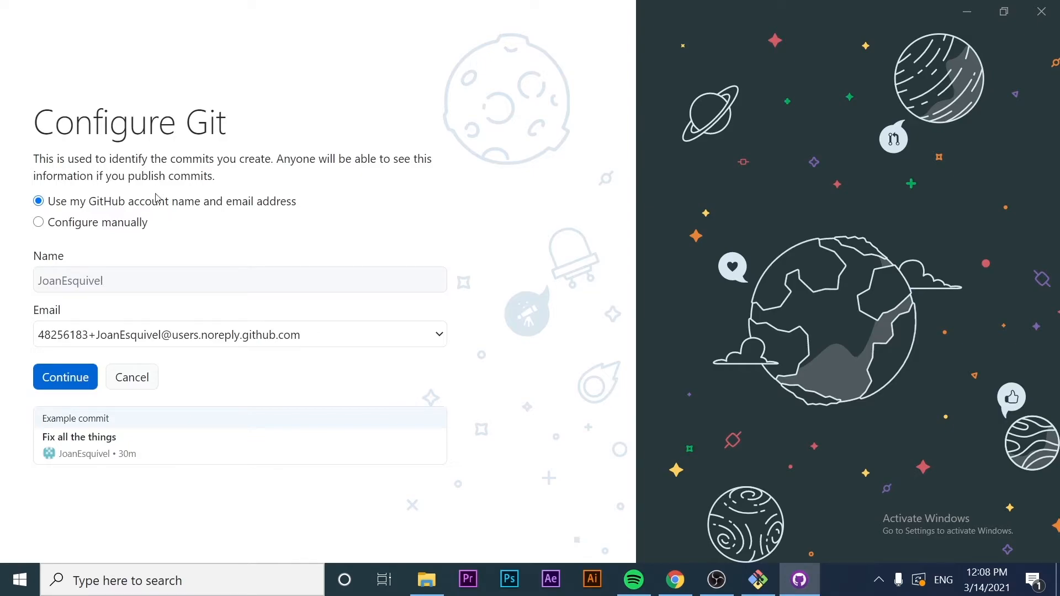
pyautogui.moveTo(250, 163)
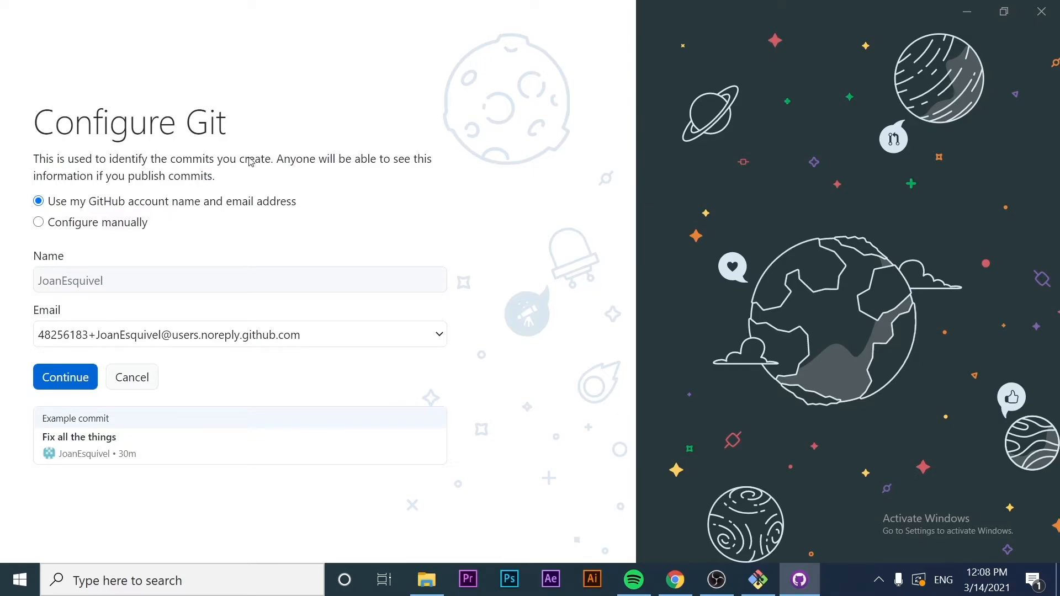
pyautogui.moveTo(301, 173)
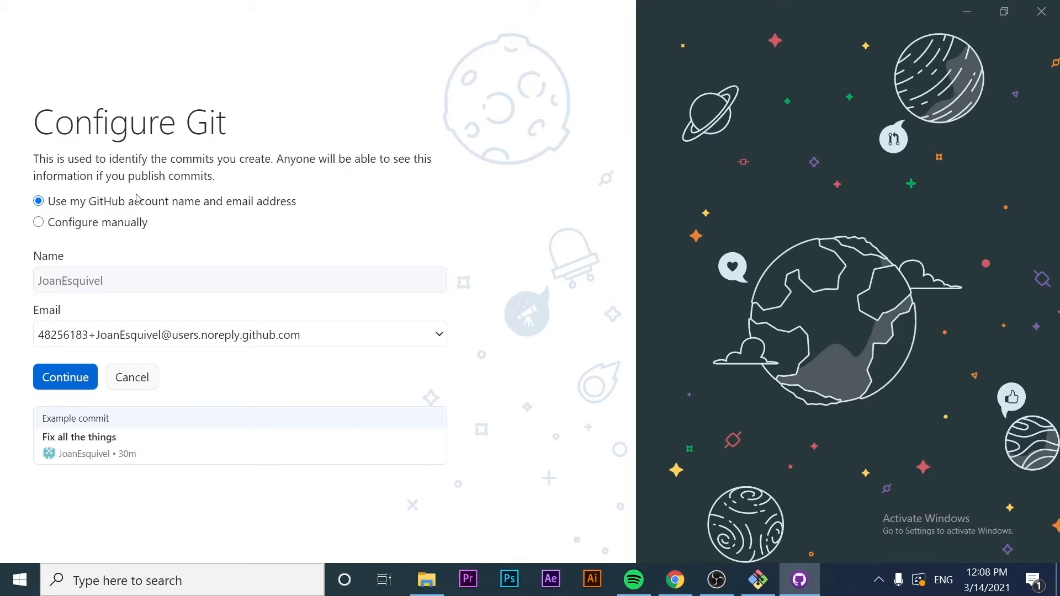
pyautogui.moveTo(135, 183)
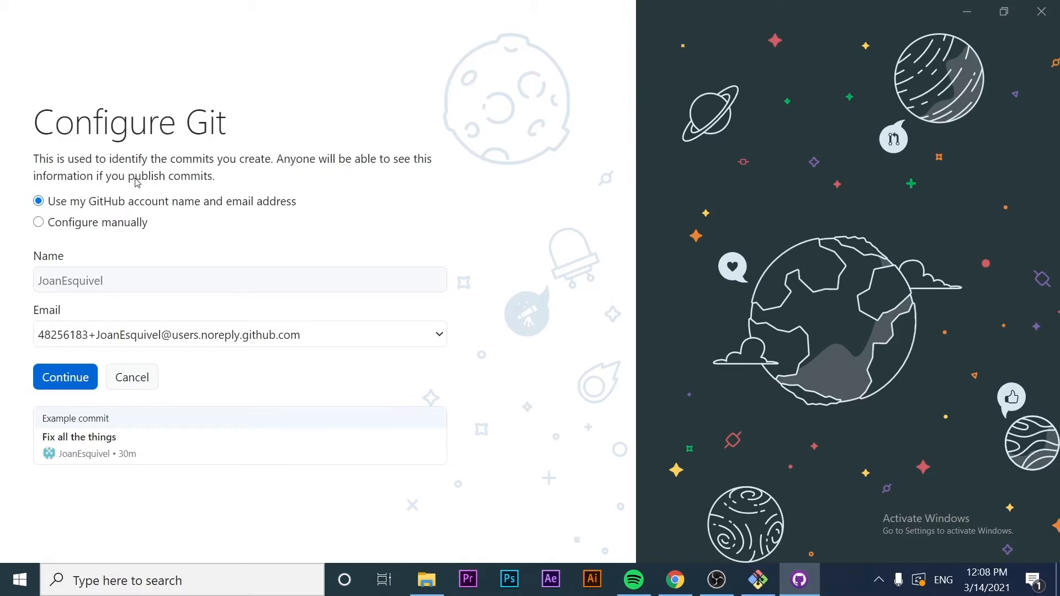
pyautogui.moveTo(169, 201)
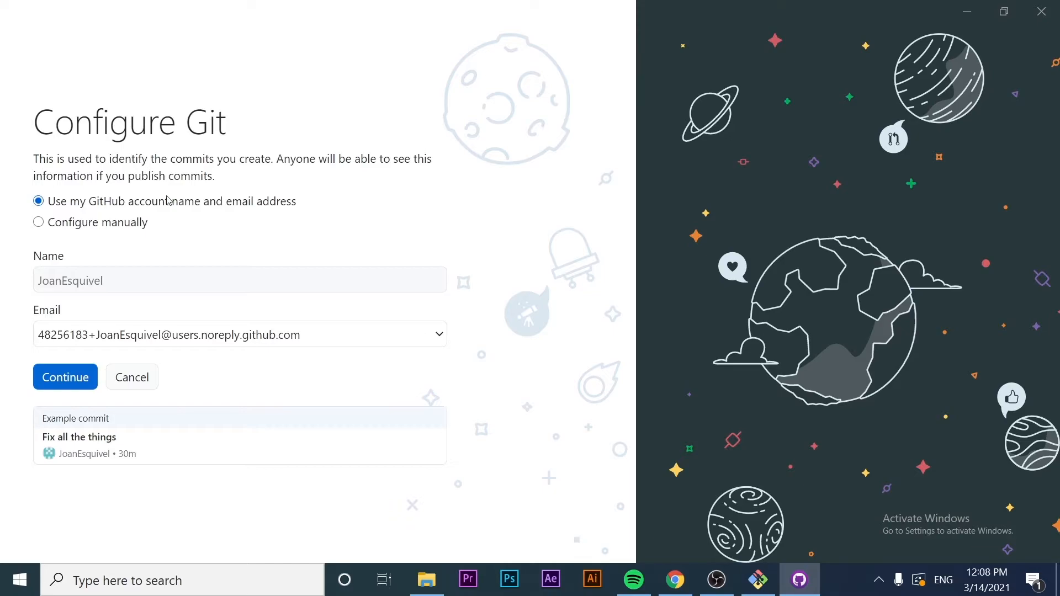
pyautogui.moveTo(236, 186)
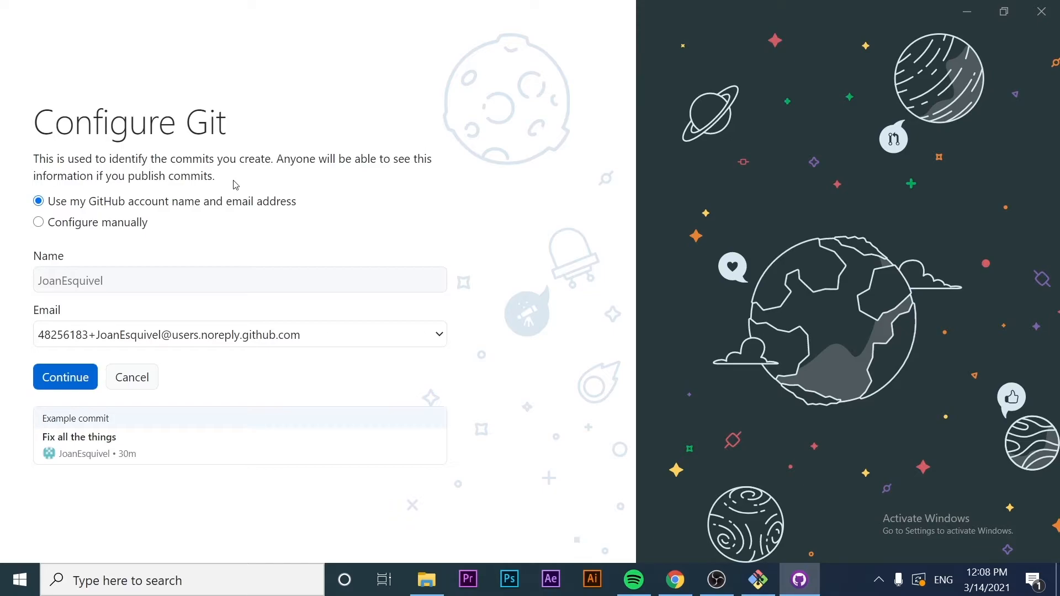
pyautogui.moveTo(321, 188)
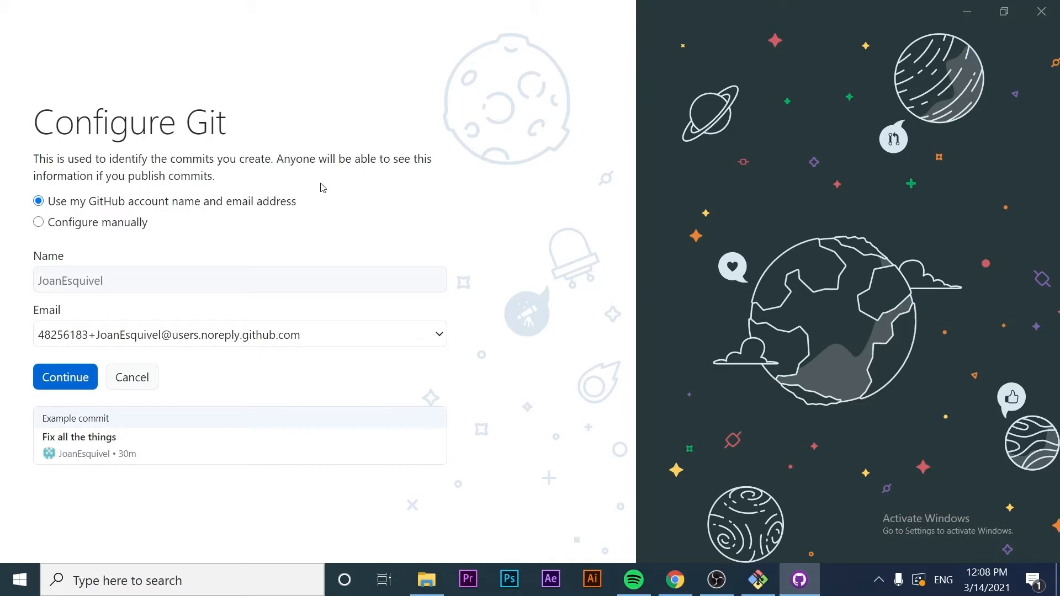
pyautogui.moveTo(66, 234)
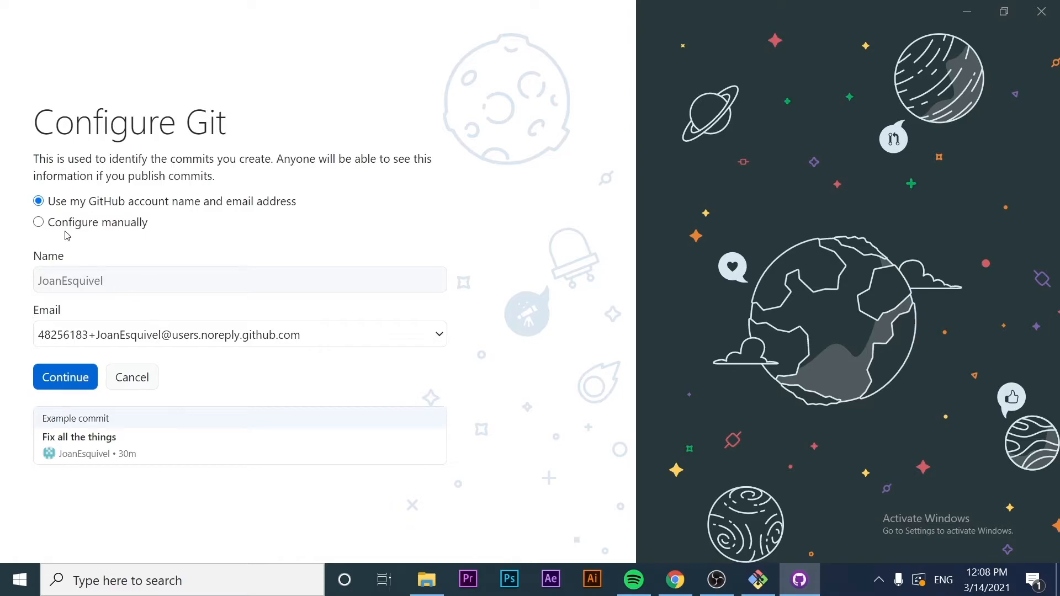
pyautogui.moveTo(106, 270)
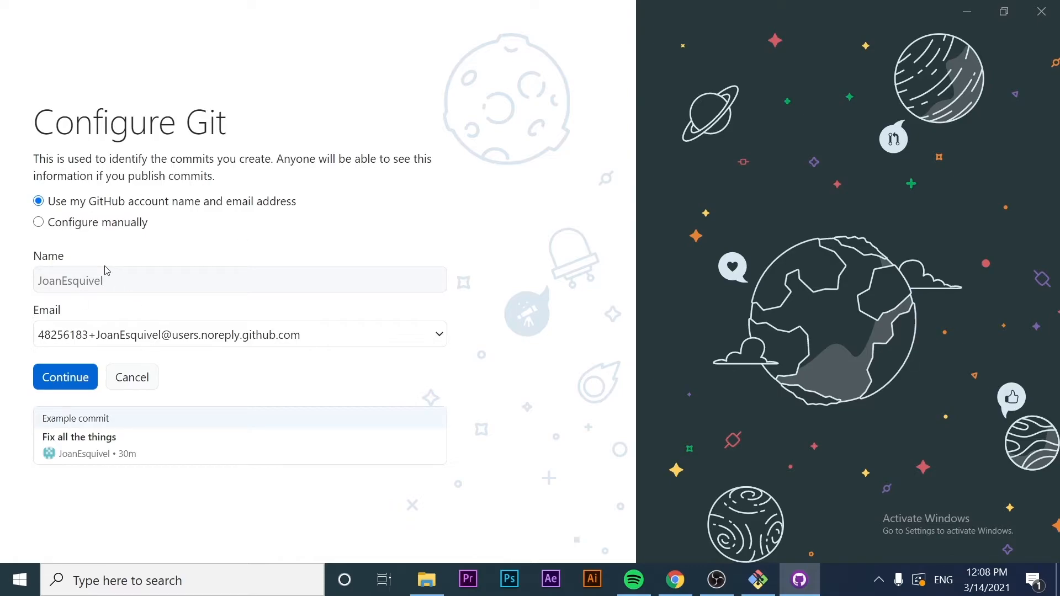
pyautogui.moveTo(131, 167)
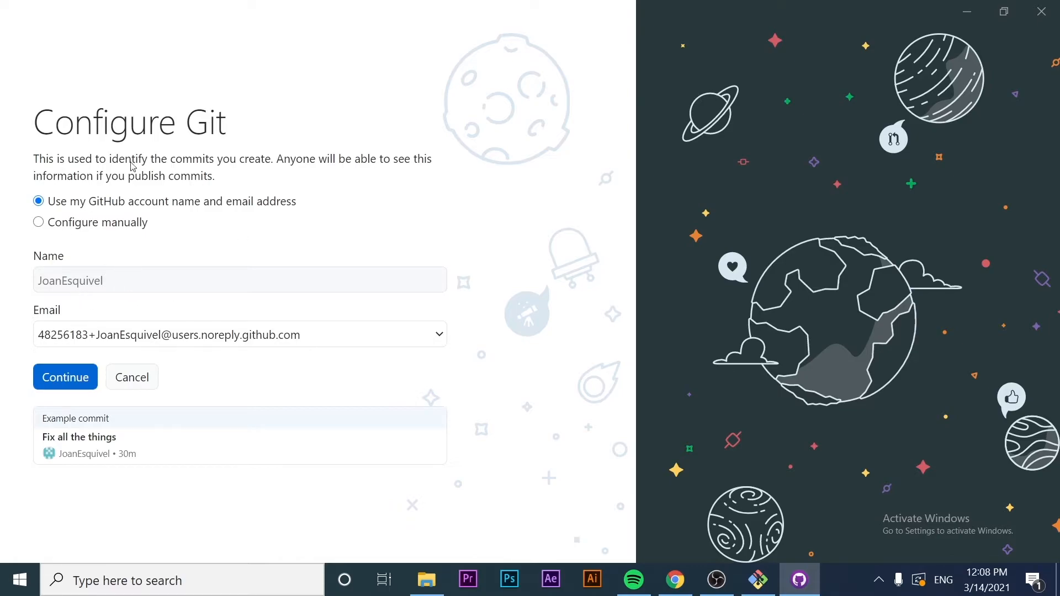
pyautogui.moveTo(115, 226)
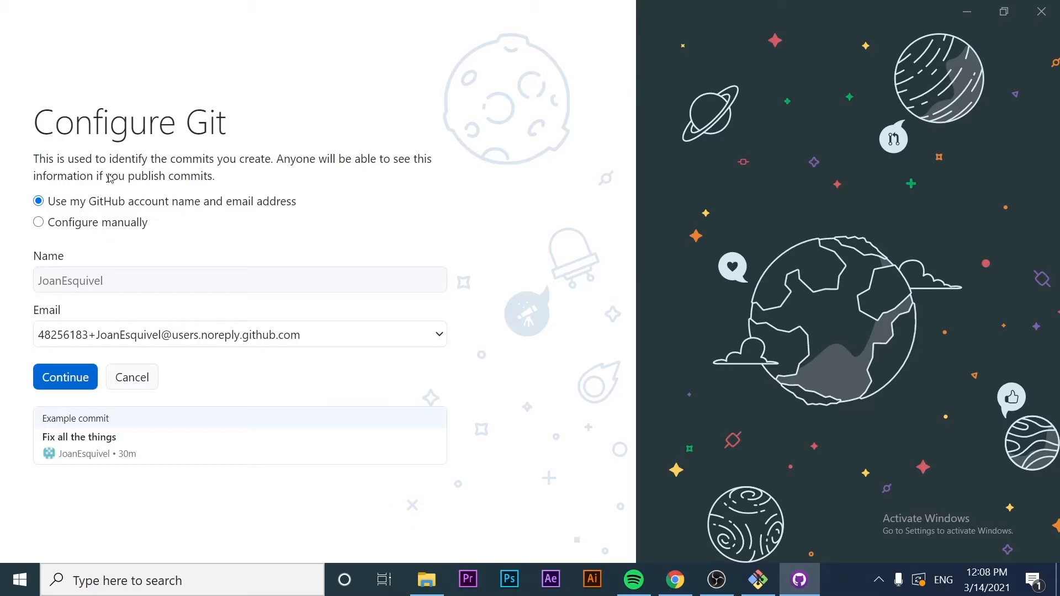
pyautogui.moveTo(274, 217)
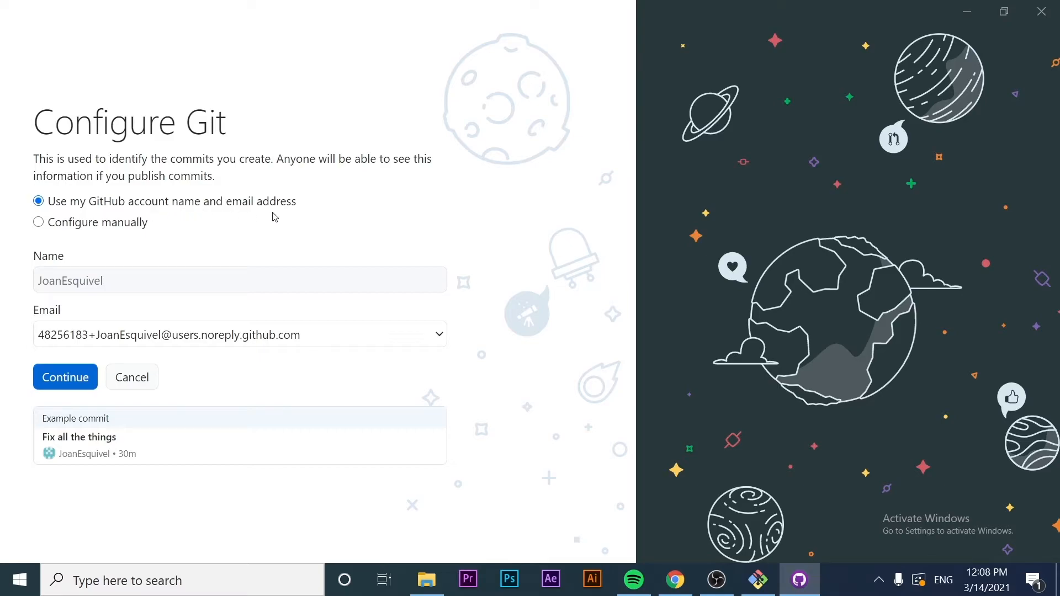
pyautogui.moveTo(134, 198)
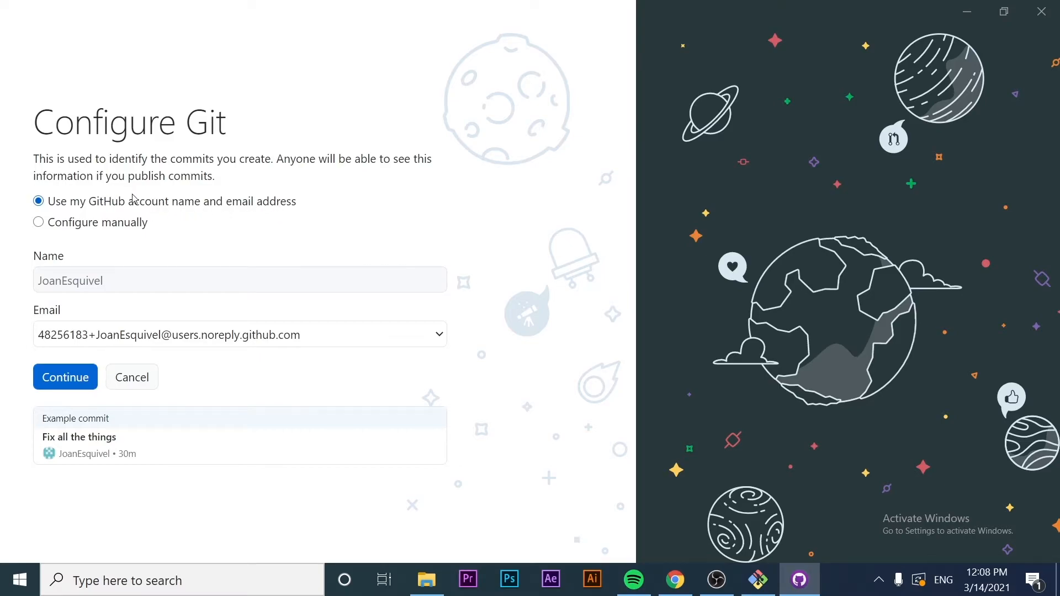
pyautogui.tripleClick(69, 279)
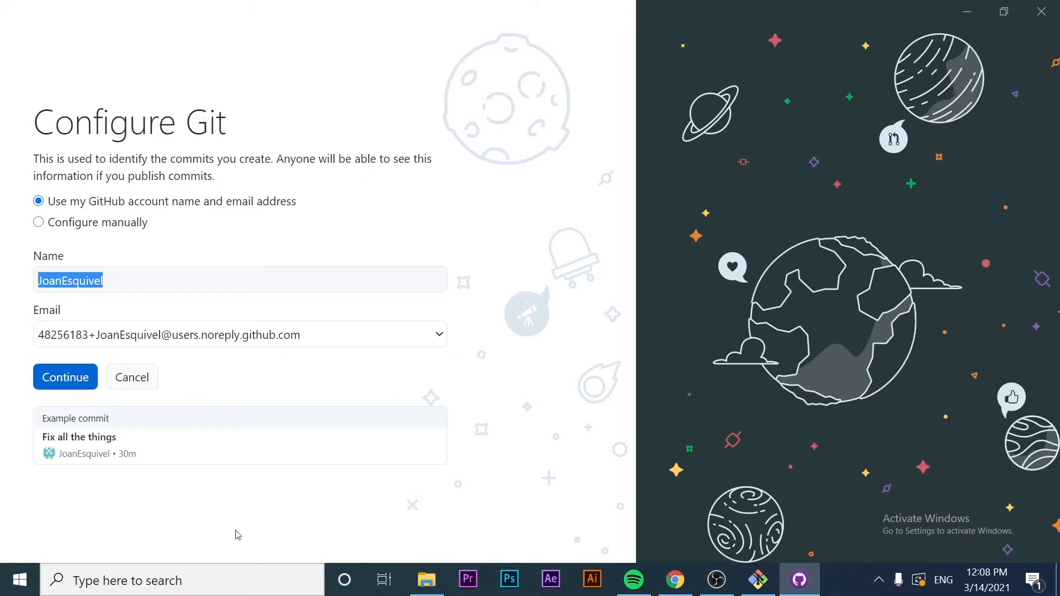
pyautogui.moveTo(65, 377)
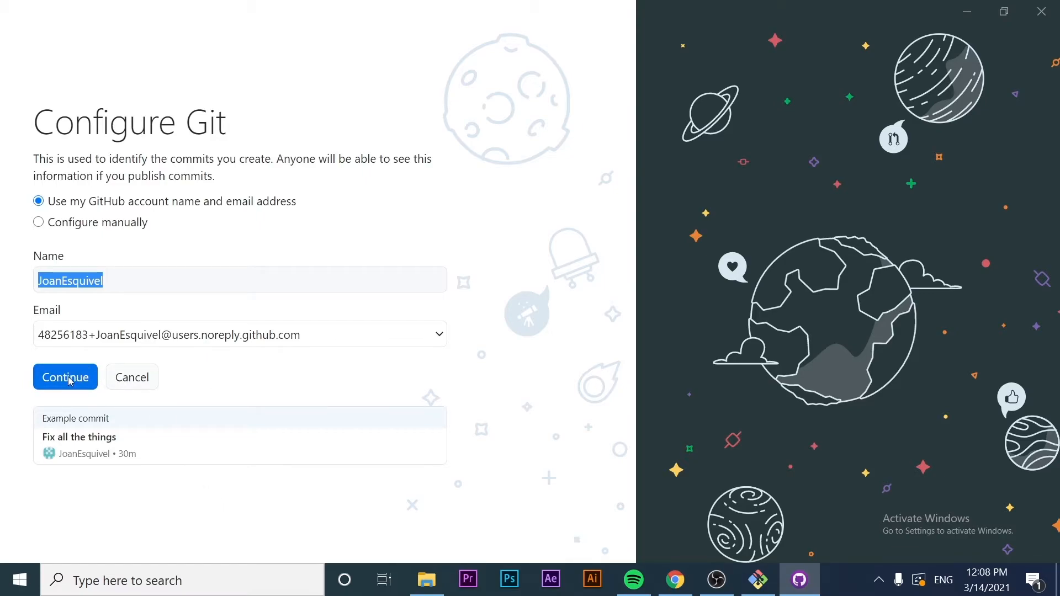
pyautogui.click(65, 377)
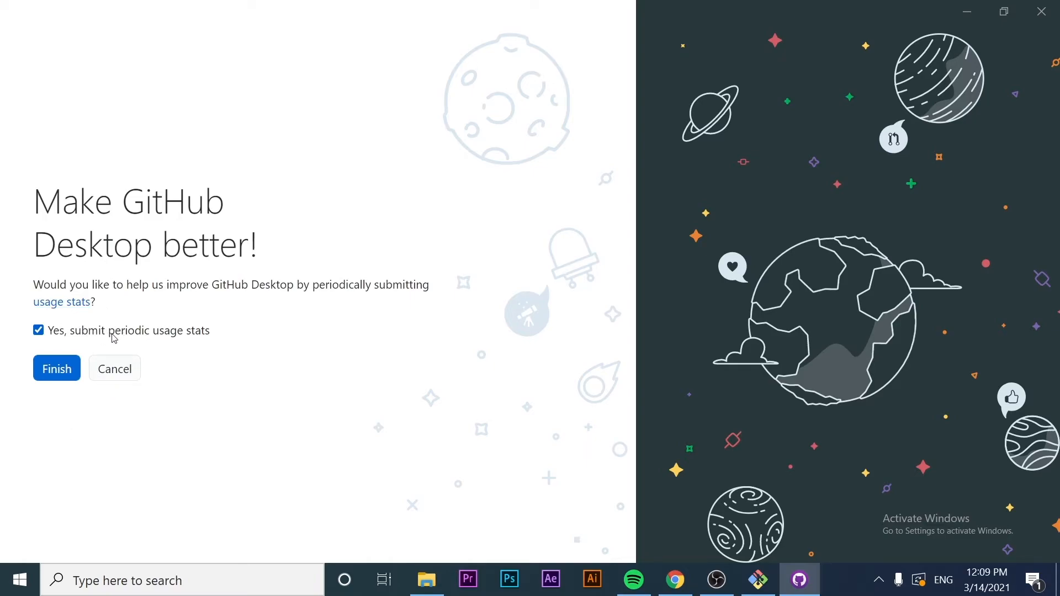
pyautogui.moveTo(124, 328)
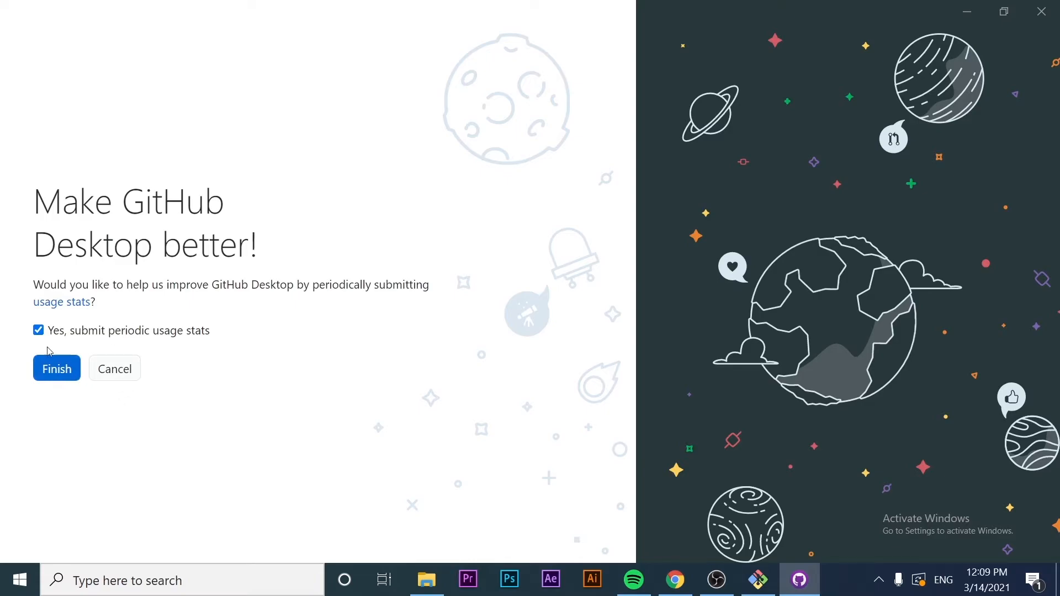
# Uncheck 'Yes, submit periodic usage stats'
pyautogui.click(38, 330)
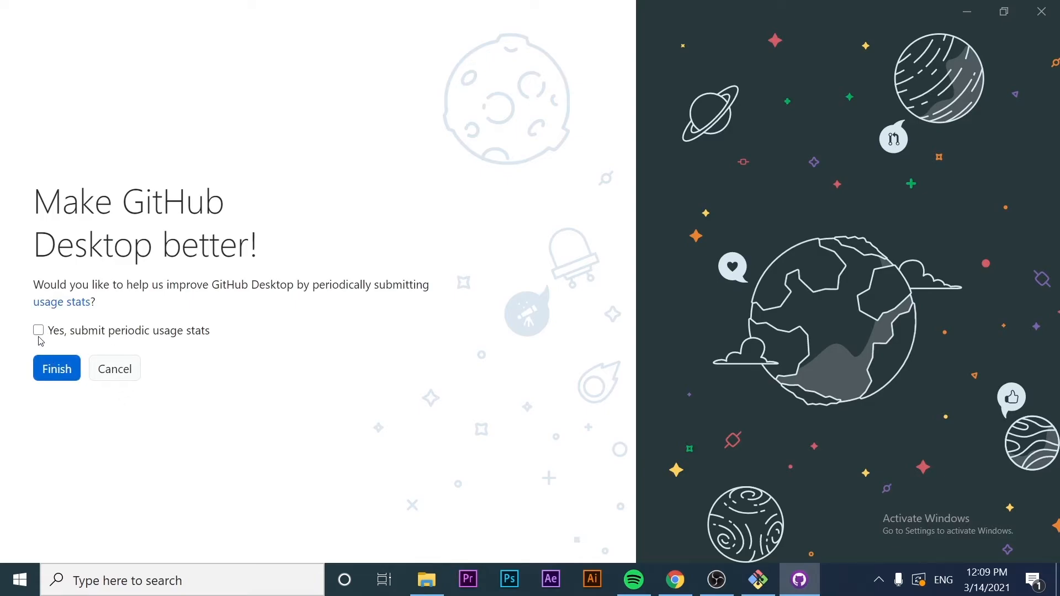
pyautogui.click(57, 369)
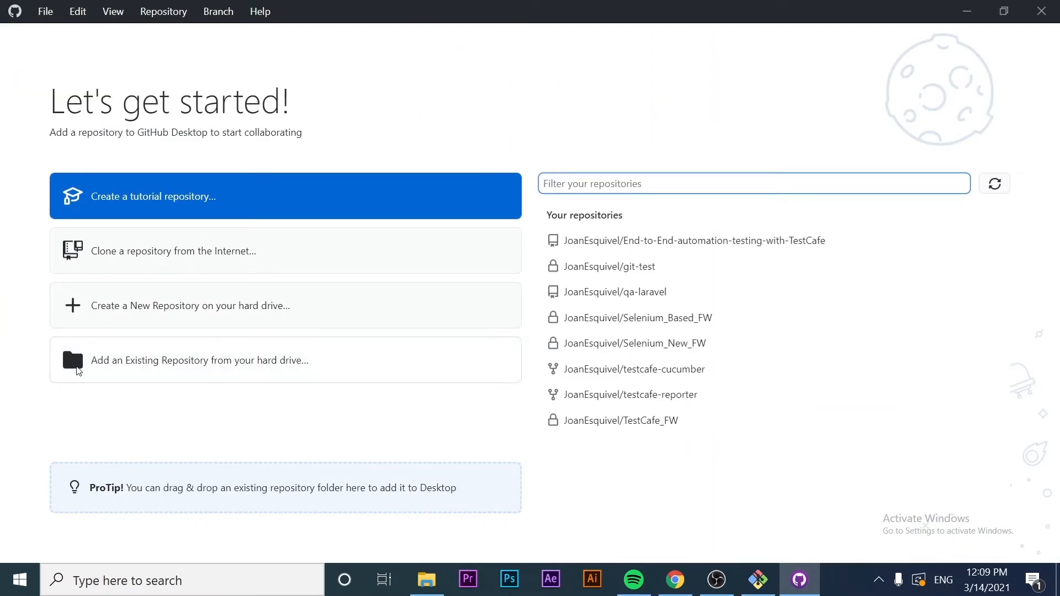
pyautogui.moveTo(135, 382)
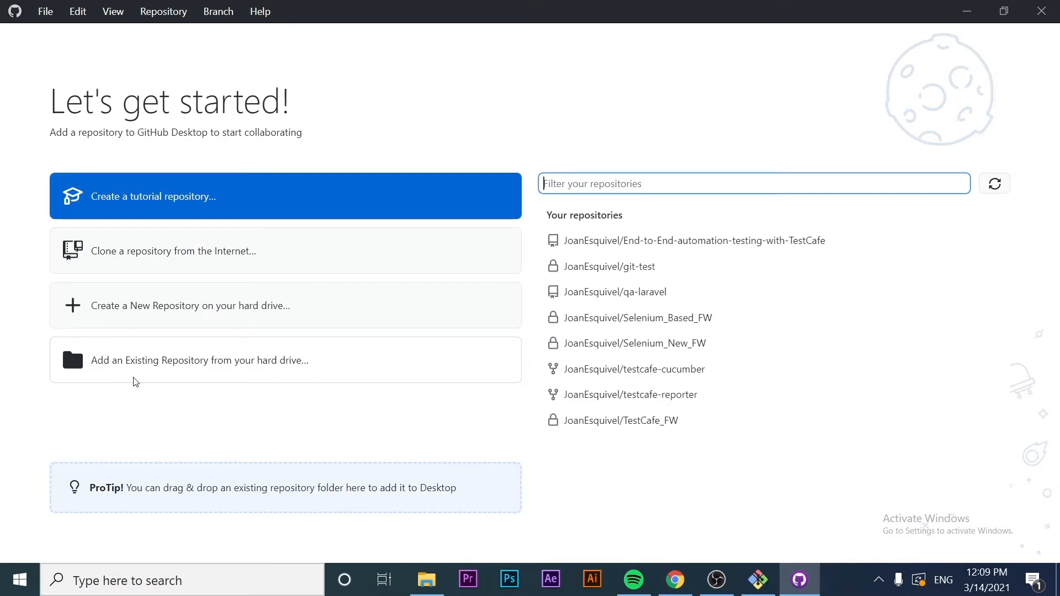
pyautogui.moveTo(245, 237)
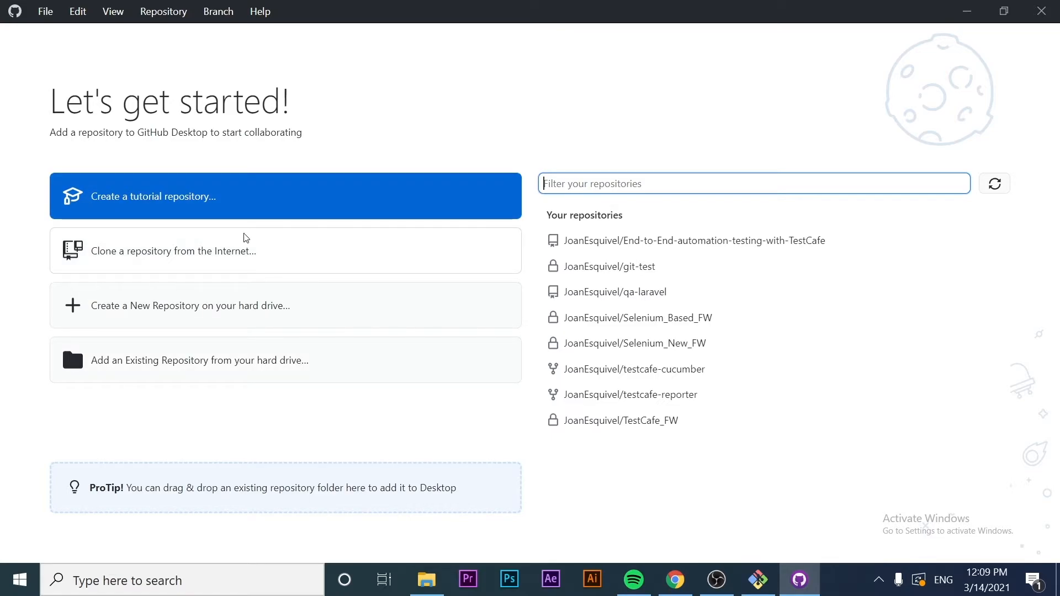
pyautogui.moveTo(356, 209)
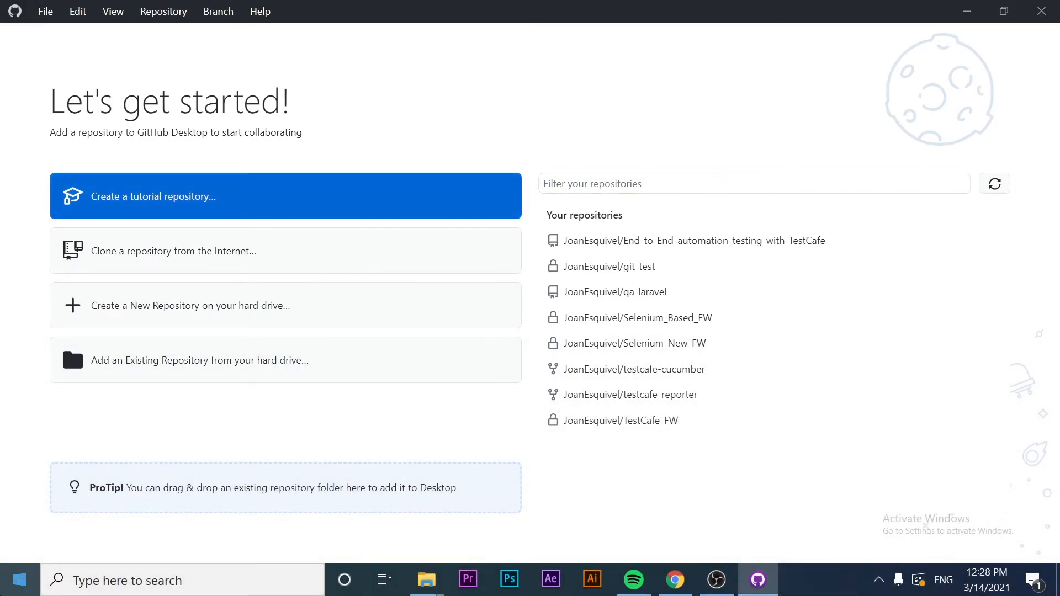
pyautogui.moveTo(20, 579)
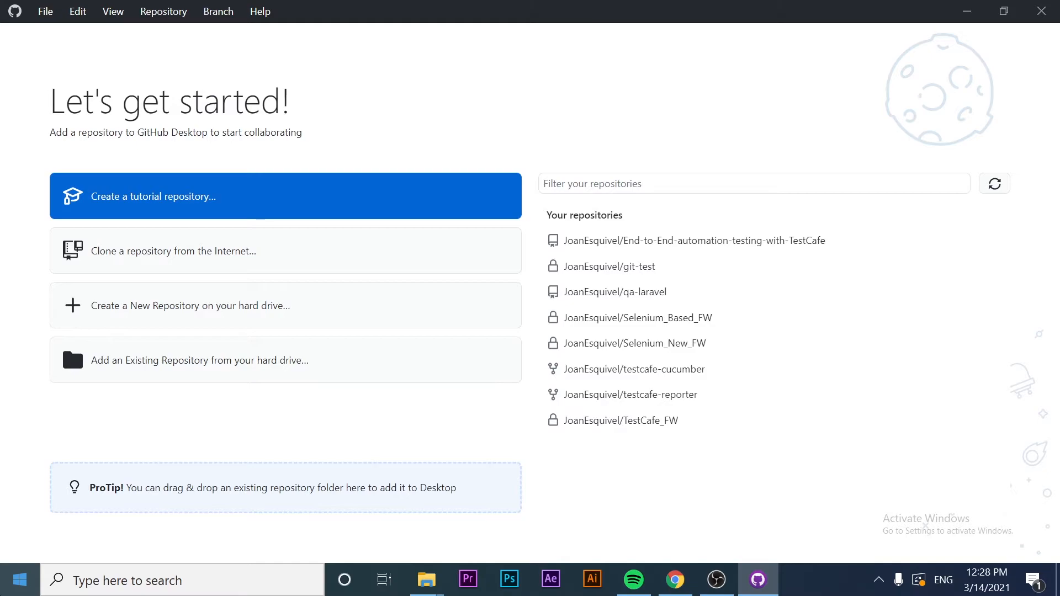
pyautogui.moveTo(55, 268)
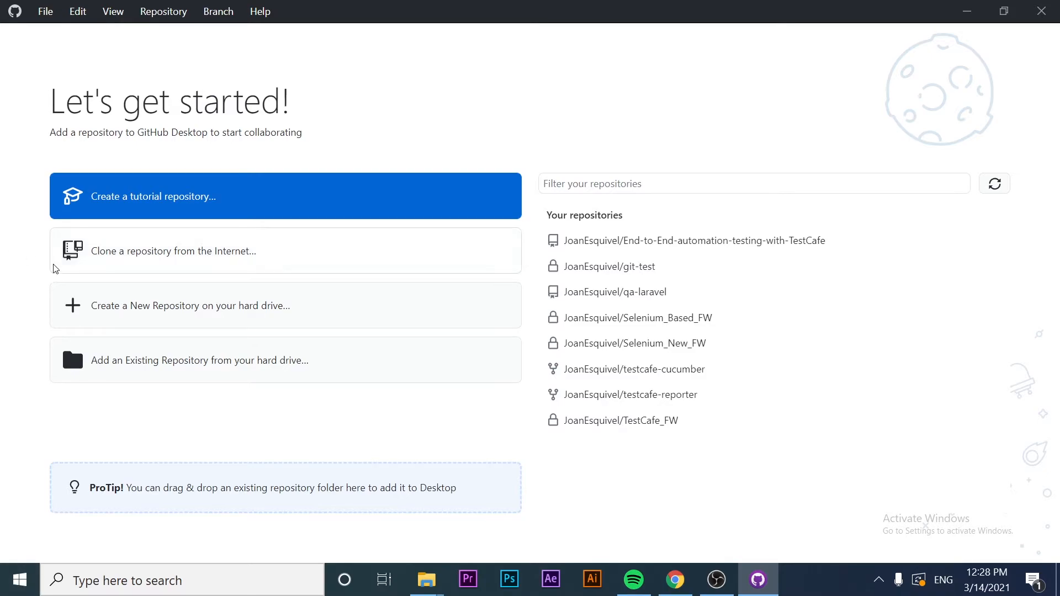
pyautogui.moveTo(134, 264)
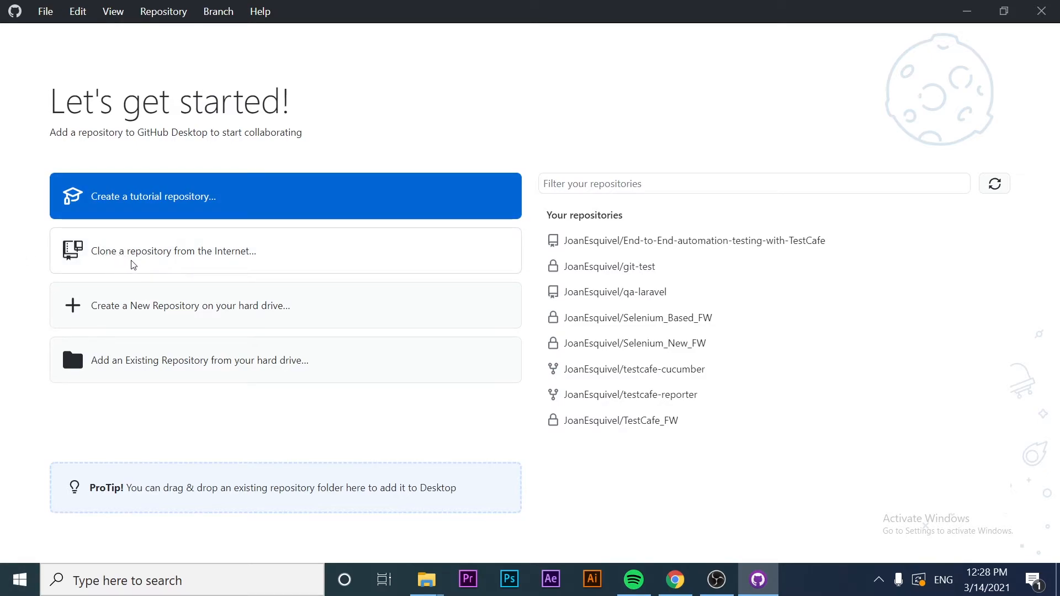
pyautogui.moveTo(177, 233)
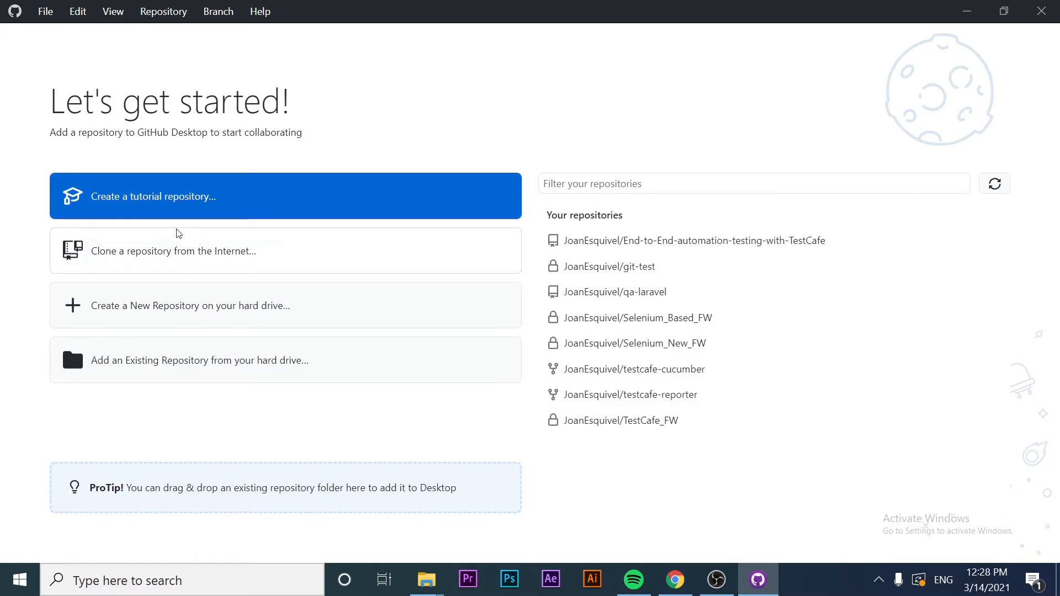
# Start cloning from the Internet and select JoanEsquivel/git-test, local path Documents\git-test
pyautogui.click(173, 251)
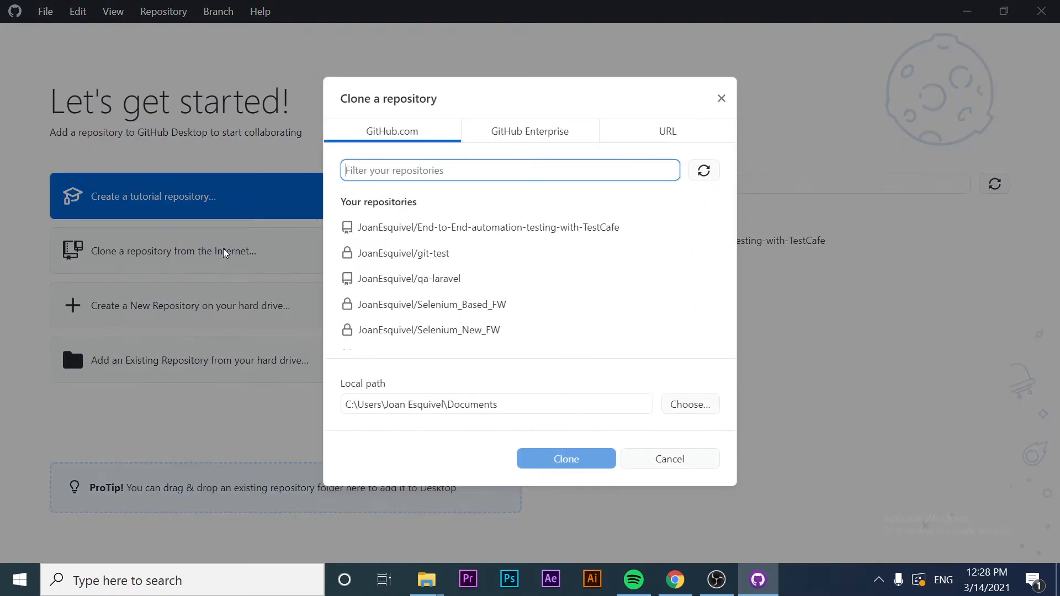
pyautogui.scroll(-3)
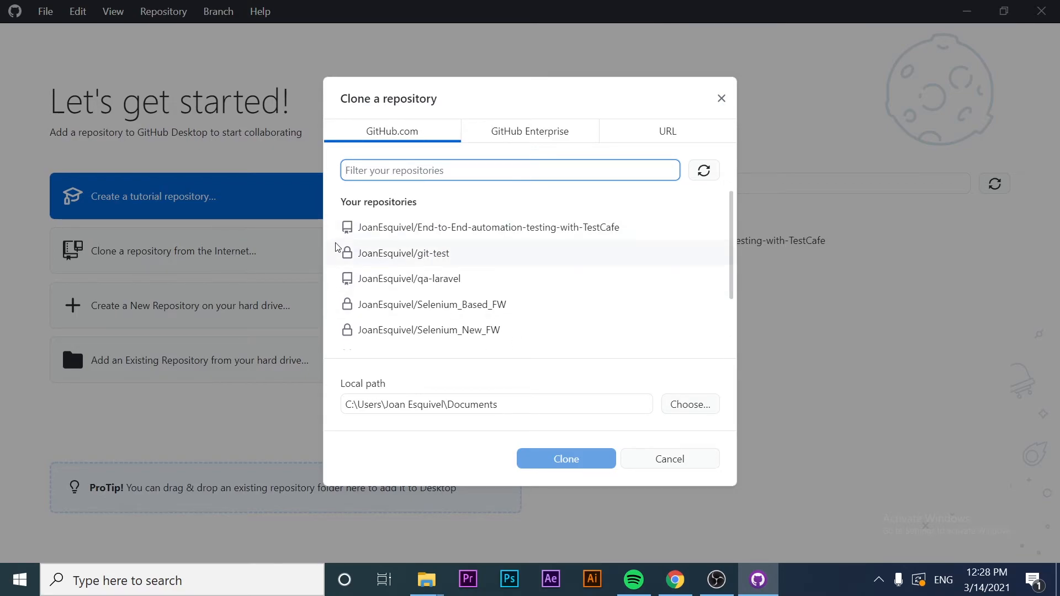
pyautogui.click(404, 253)
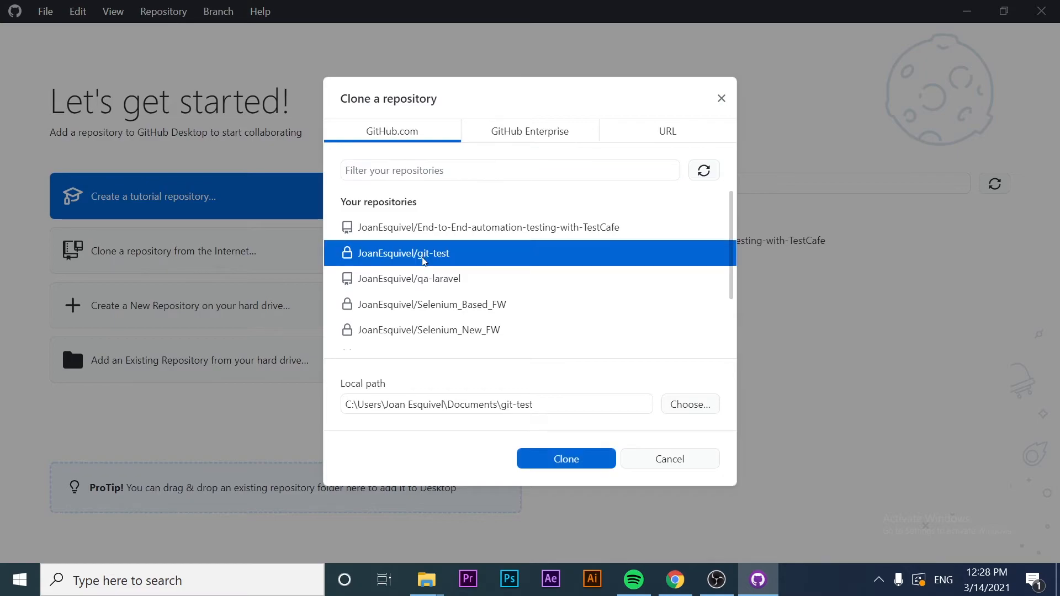
pyautogui.moveTo(430, 335)
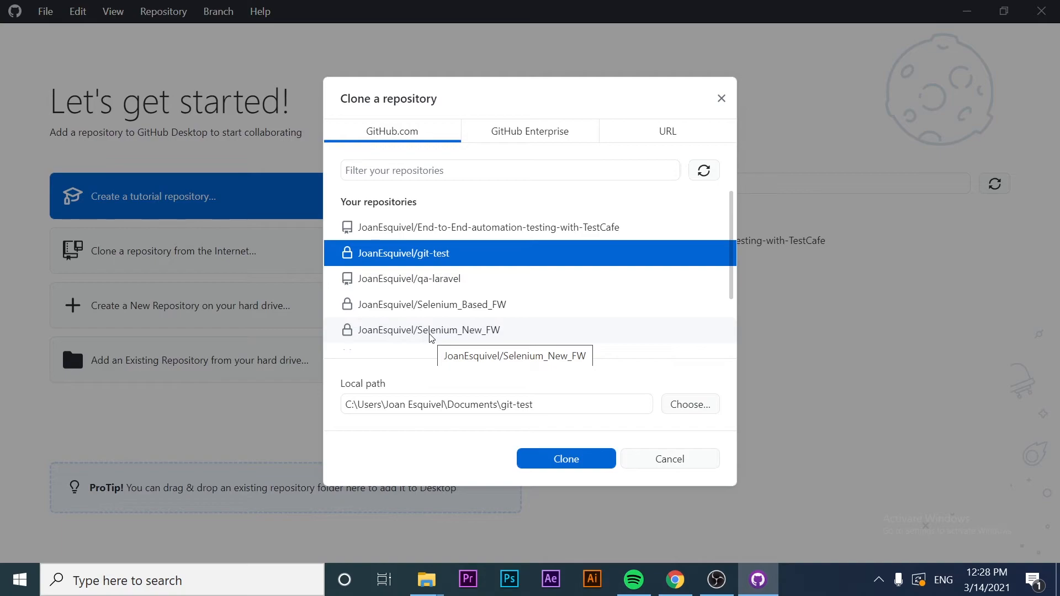
pyautogui.moveTo(707, 448)
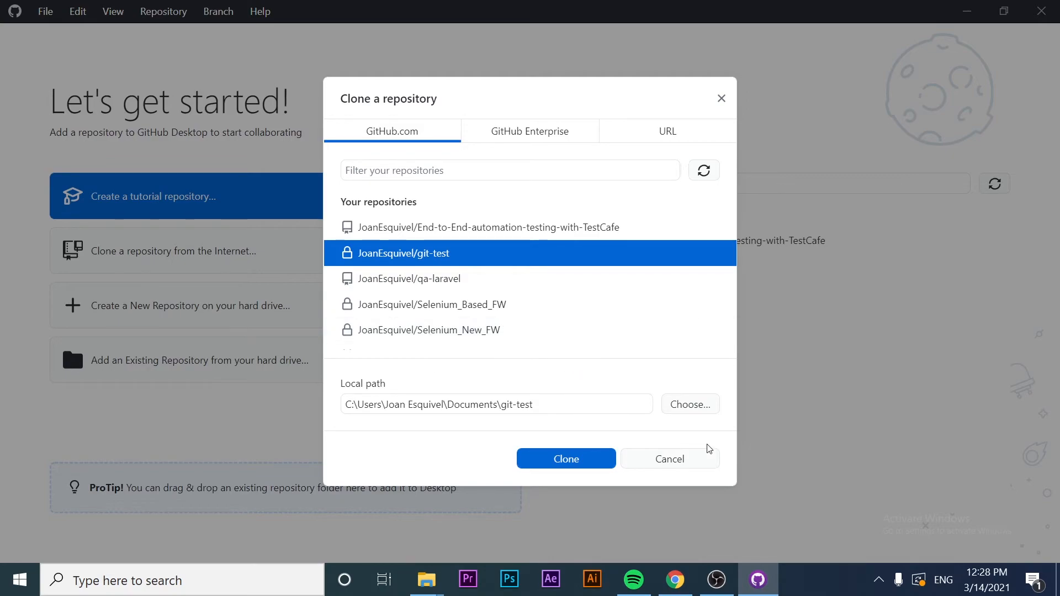
pyautogui.click(689, 404)
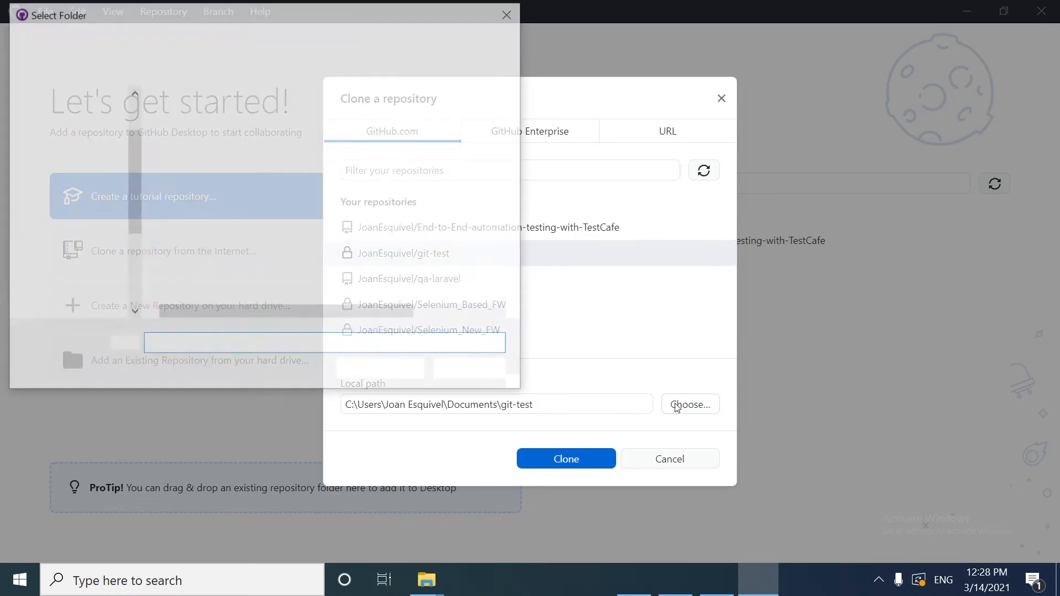
pyautogui.click(689, 404)
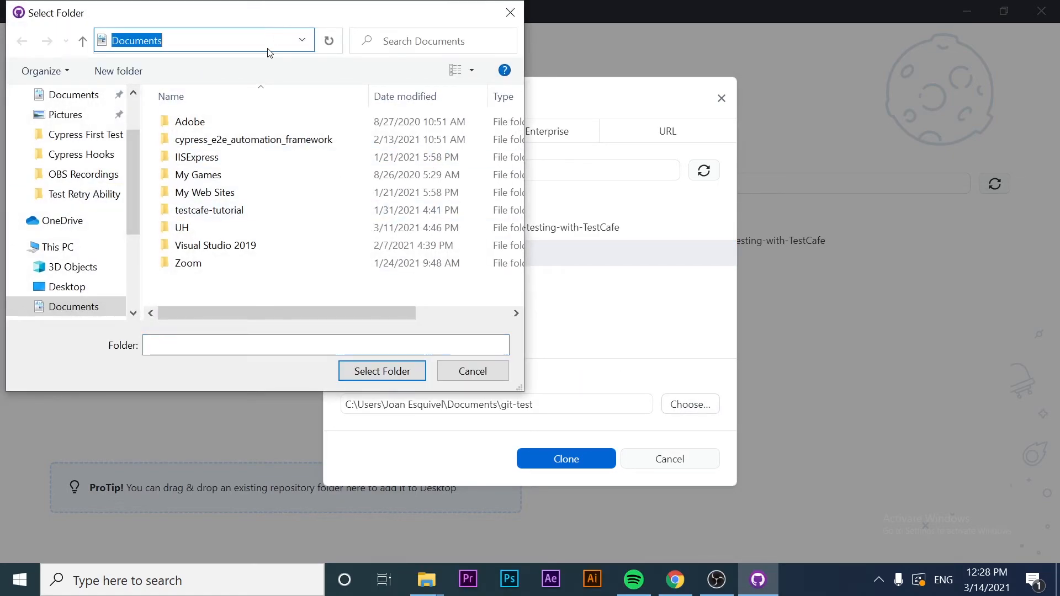
pyautogui.moveTo(196, 157)
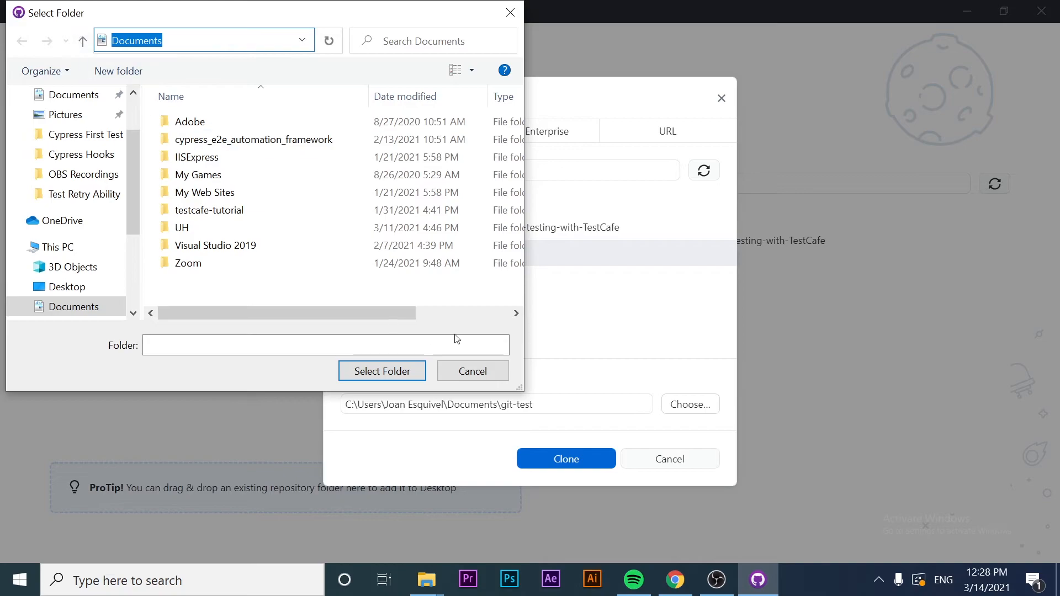
pyautogui.click(472, 371)
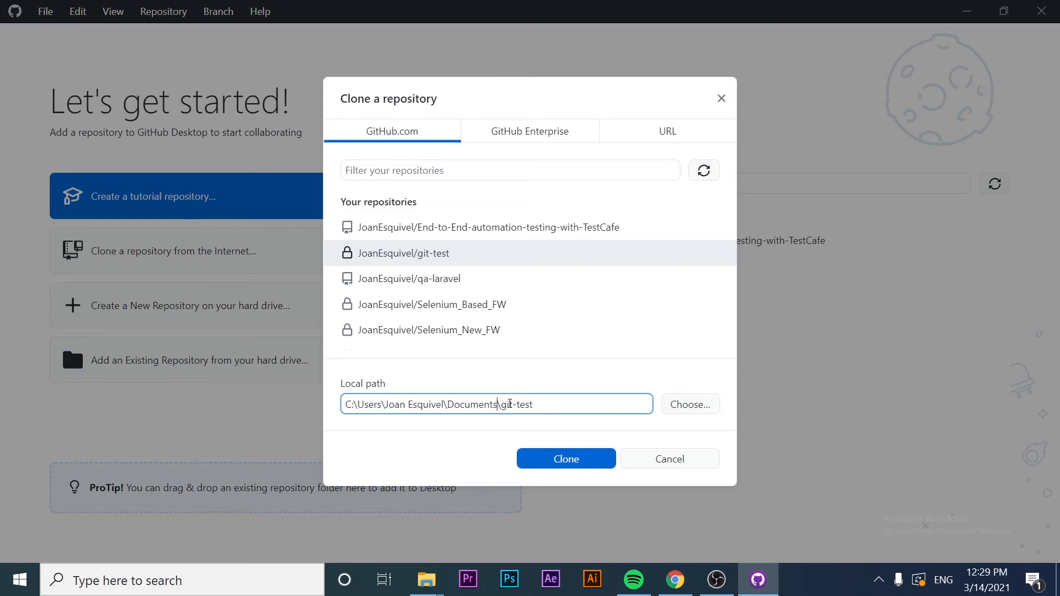
# Confirm the local path and clone git-test into Documents\git-test
pyautogui.doubleClick(515, 404)
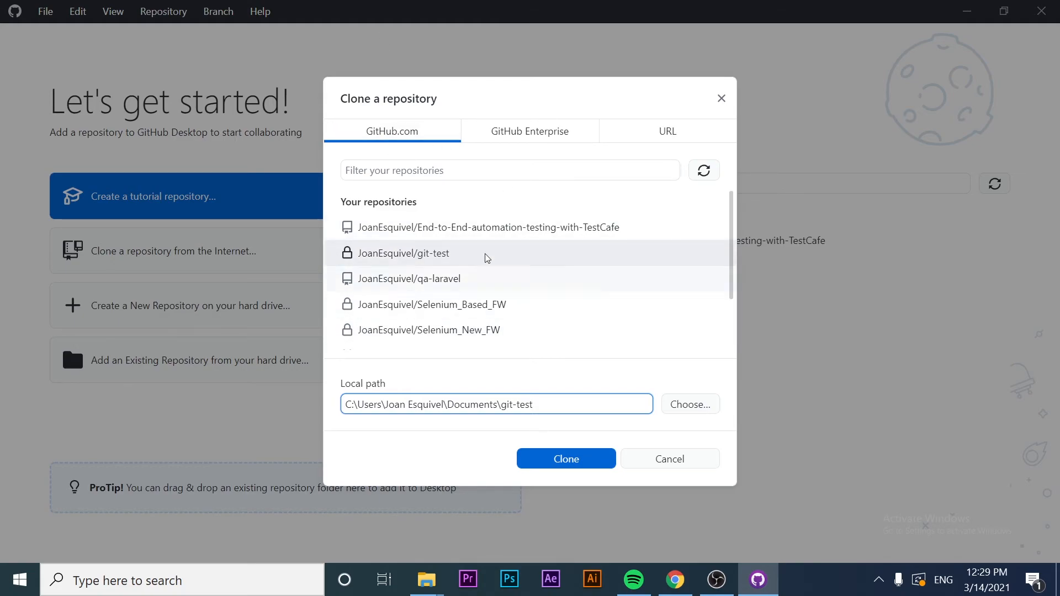
pyautogui.moveTo(465, 131)
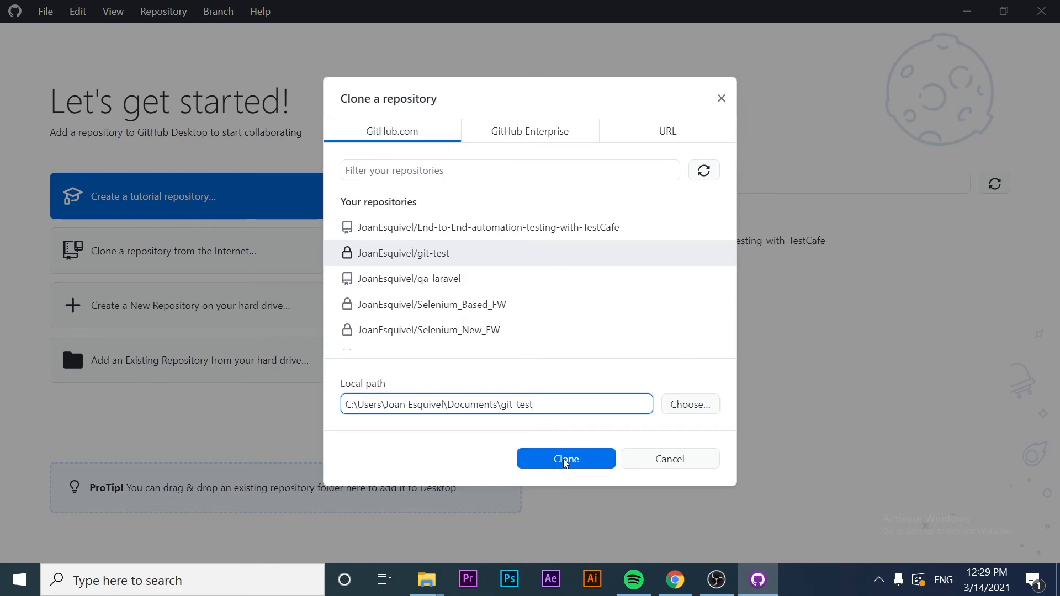
pyautogui.click(565, 458)
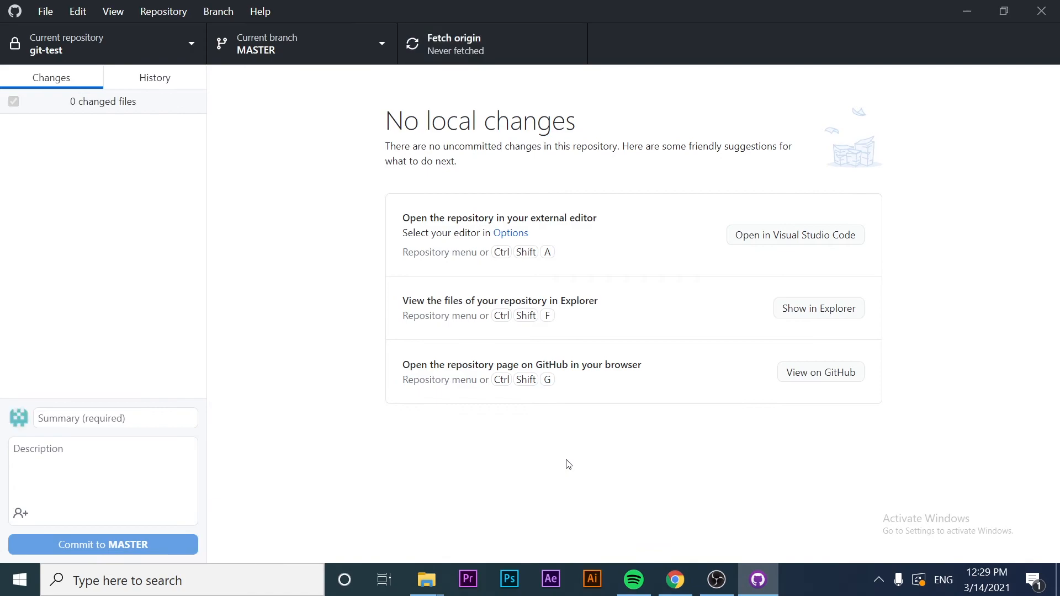
pyautogui.moveTo(298, 176)
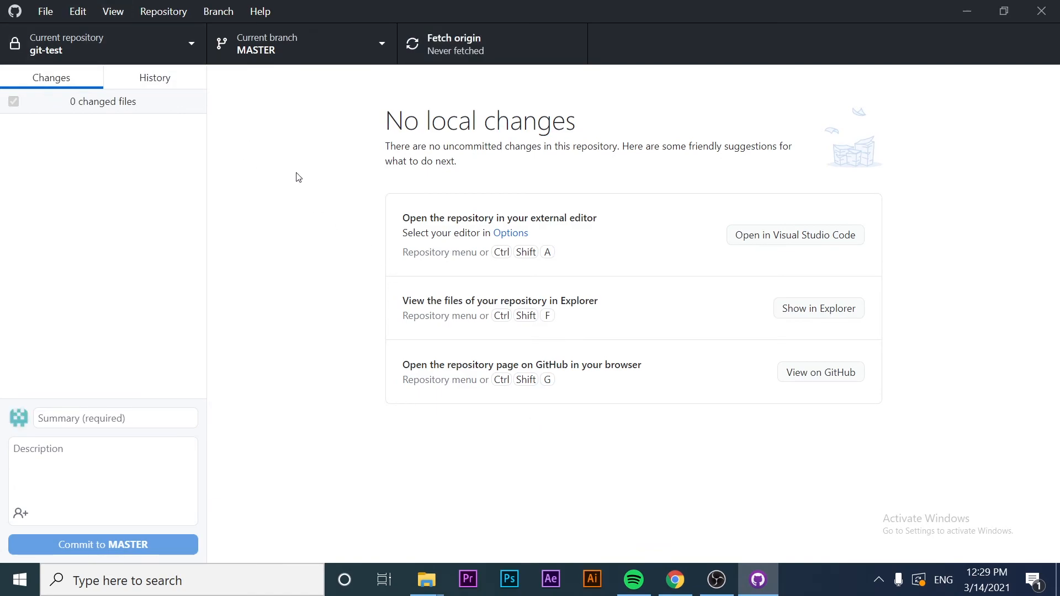
pyautogui.moveTo(360, 122)
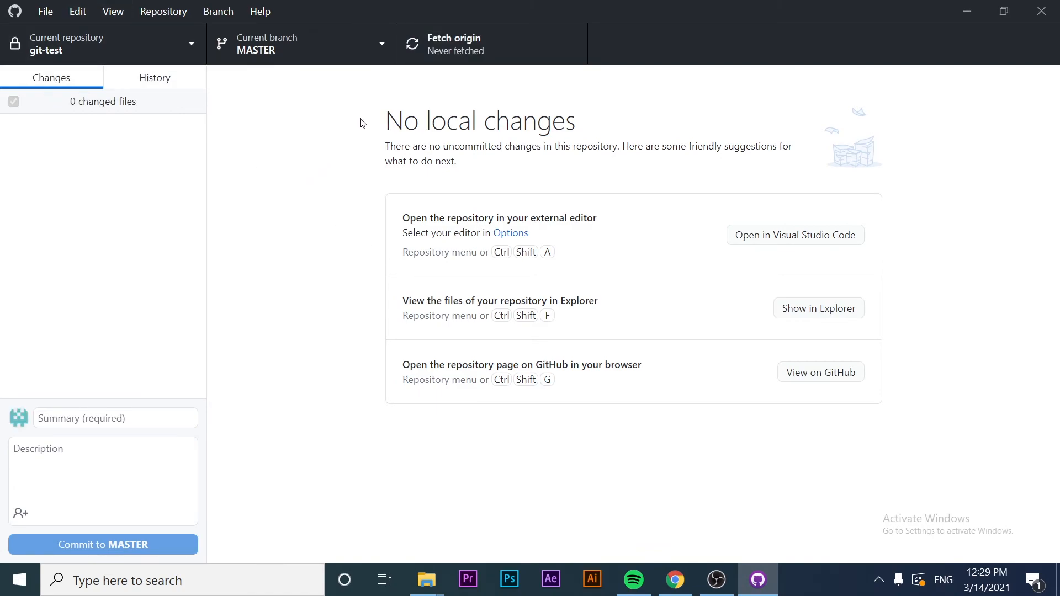
pyautogui.moveTo(375, 127)
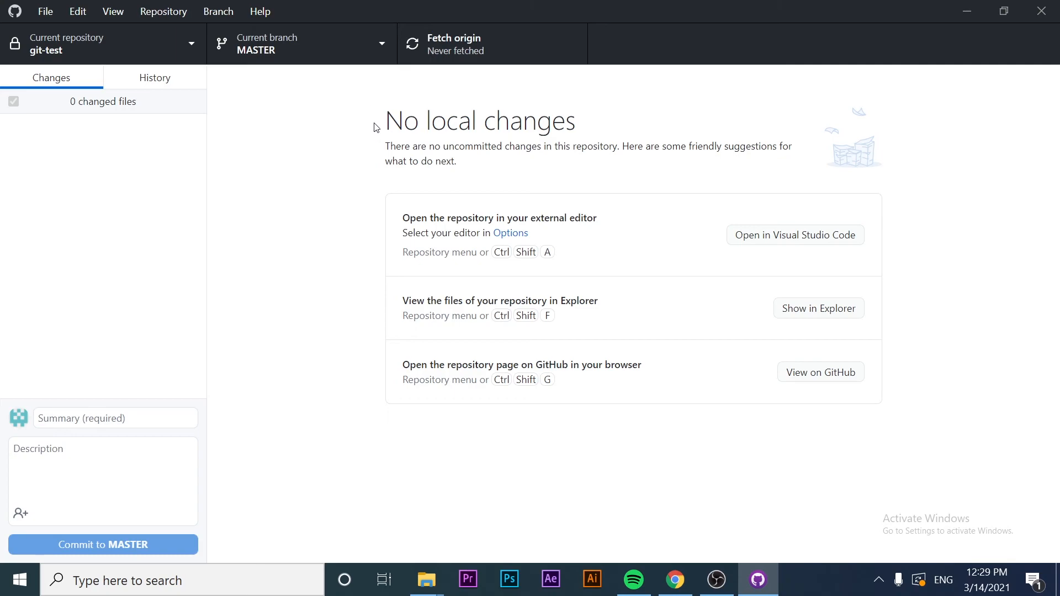
# Open the cloned git-test repository on MASTER in Visual Studio Code
pyautogui.click(300, 43)
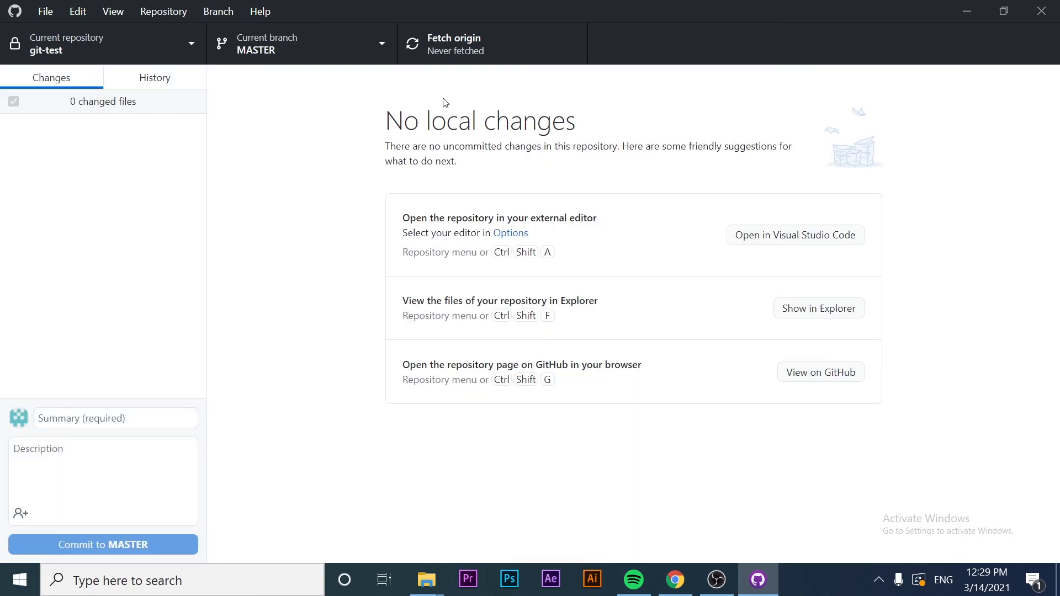
pyautogui.moveTo(262, 294)
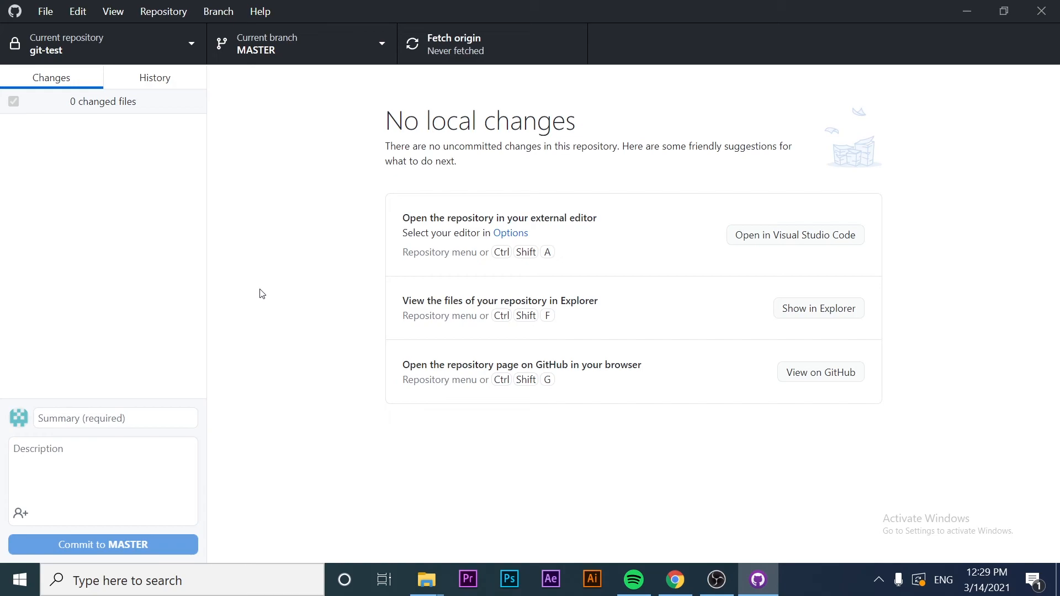
pyautogui.moveTo(770, 230)
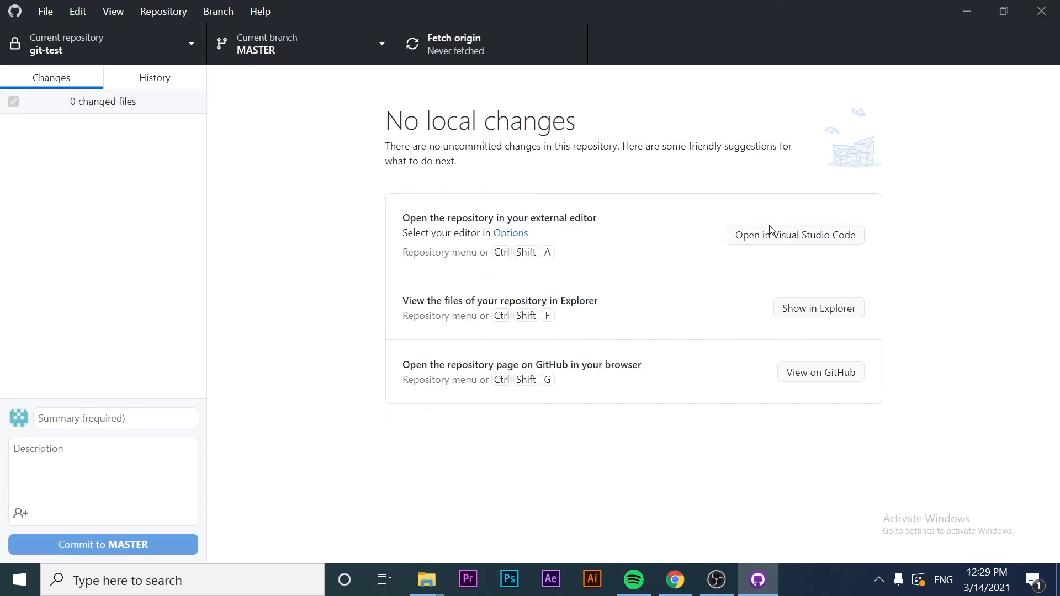
pyautogui.moveTo(780, 246)
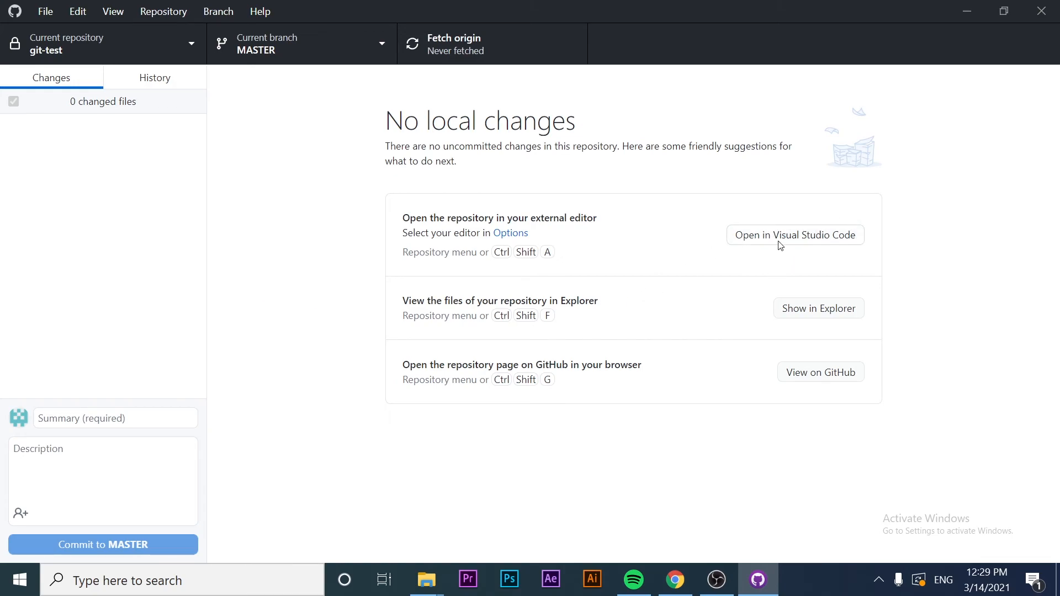
pyautogui.click(794, 234)
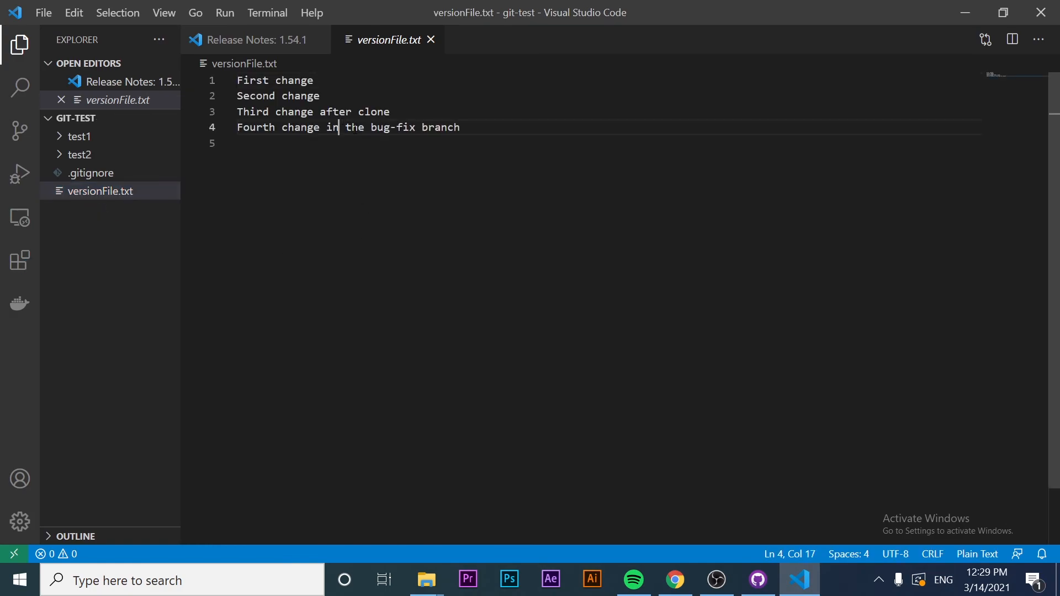
# Expand the test2 folder in the Explorer to reveal test file 2.txt
pyautogui.click(79, 154)
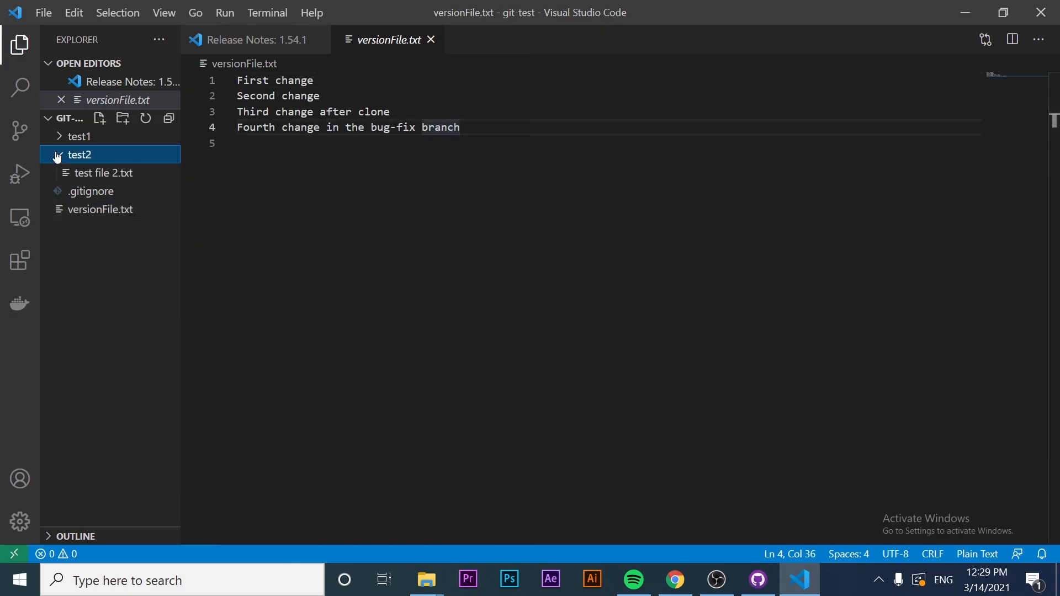
pyautogui.click(79, 136)
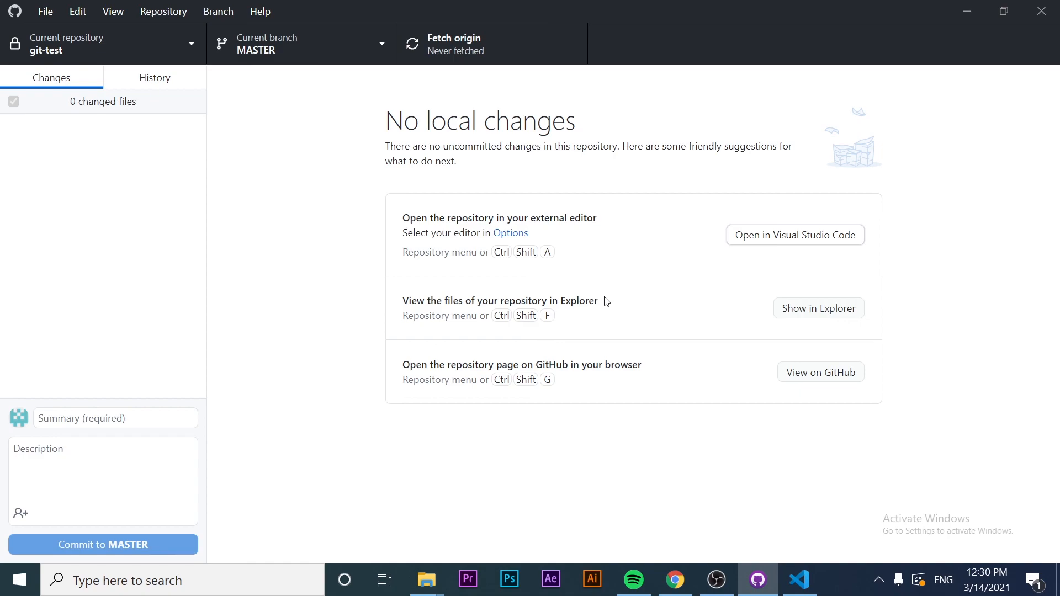
pyautogui.moveTo(1053, 334)
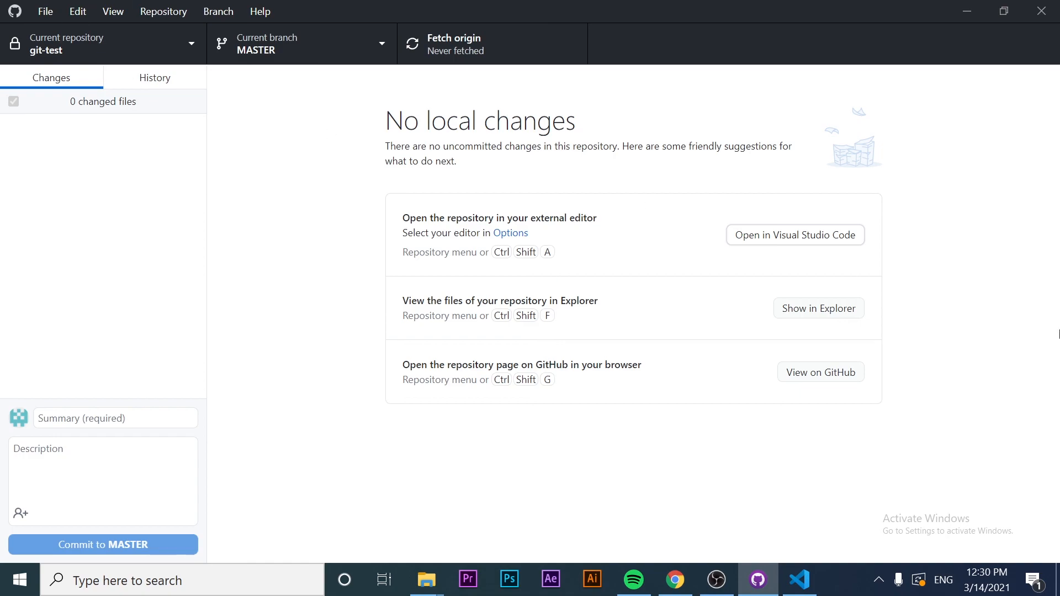